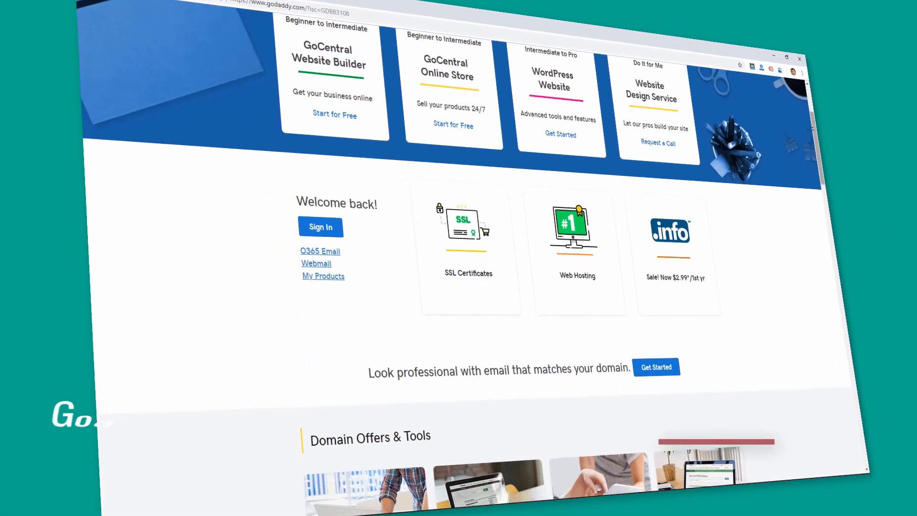
# Browse the GoDaddy homepage's website offerings
pyautogui.scroll(-3)
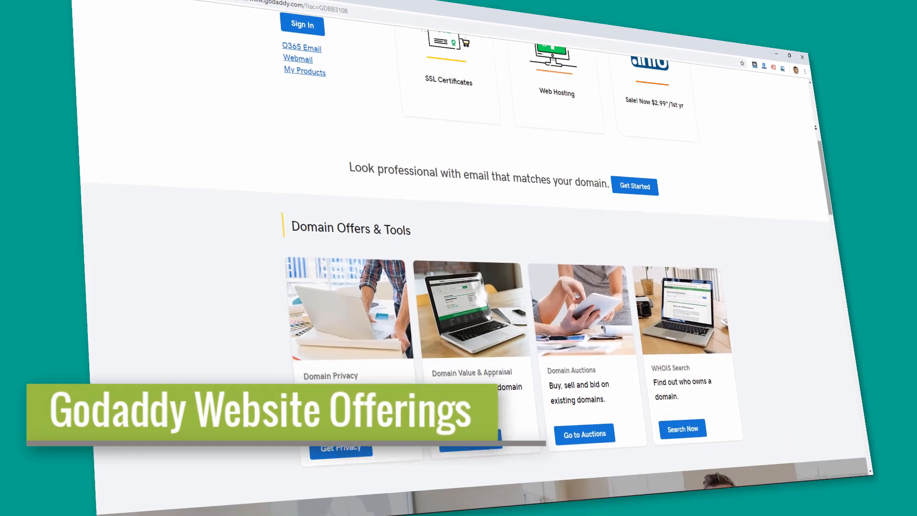
pyautogui.scroll(-3)
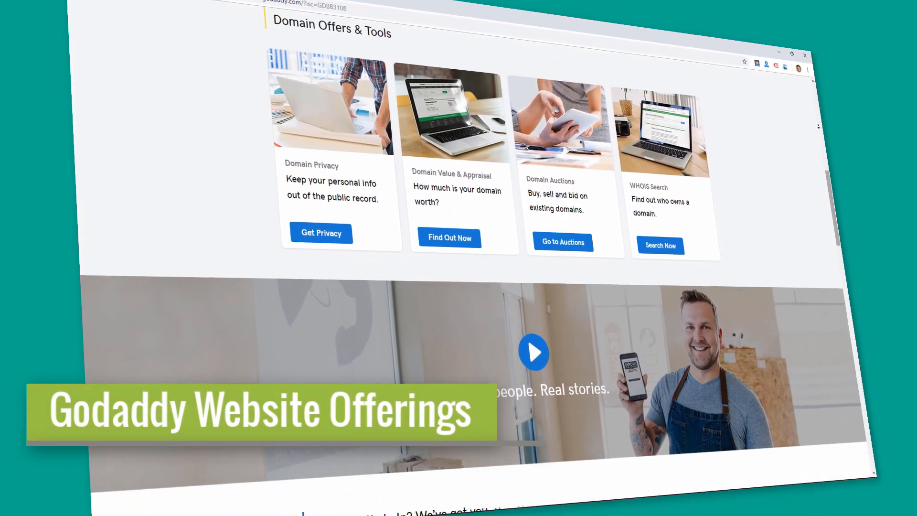
pyautogui.scroll(-3)
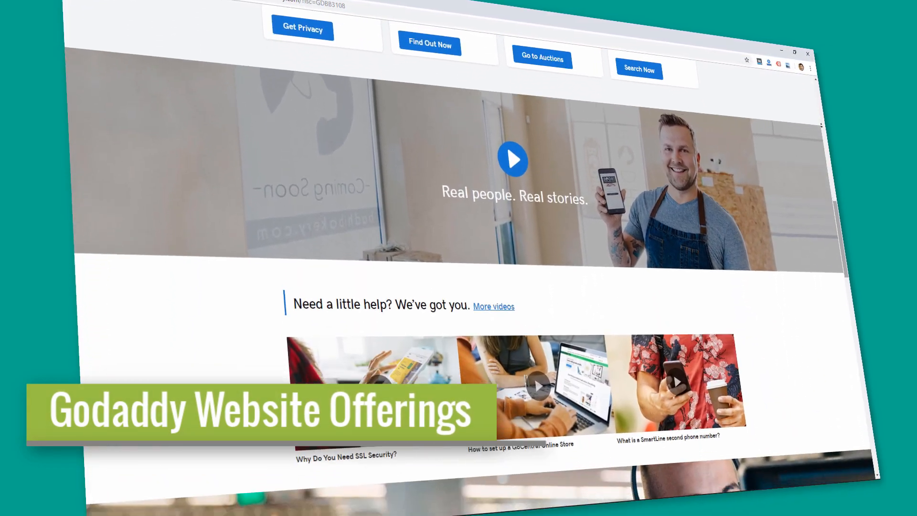
pyautogui.scroll(-3)
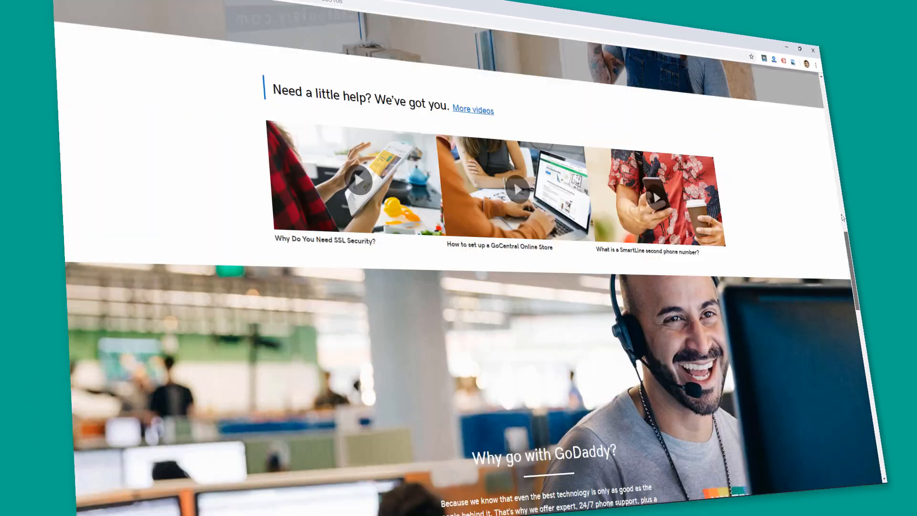
pyautogui.scroll(3)
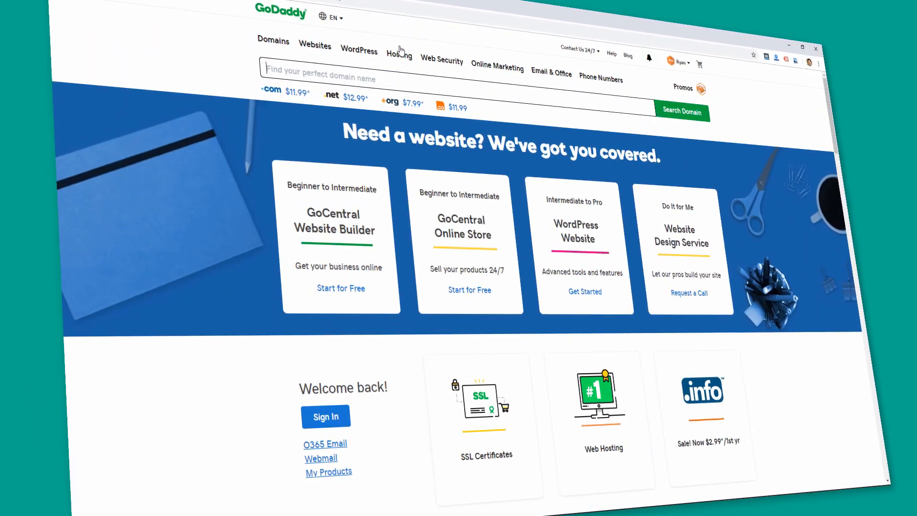
pyautogui.click(272, 41)
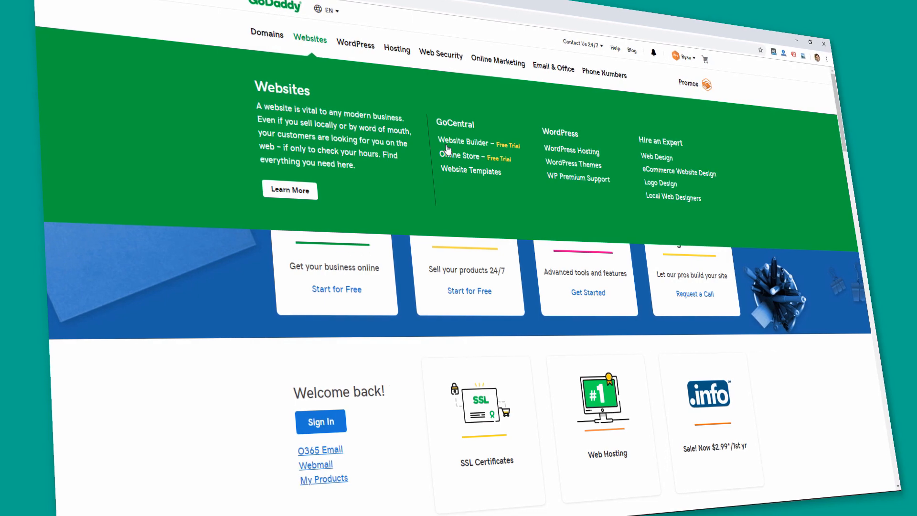
pyautogui.click(462, 142)
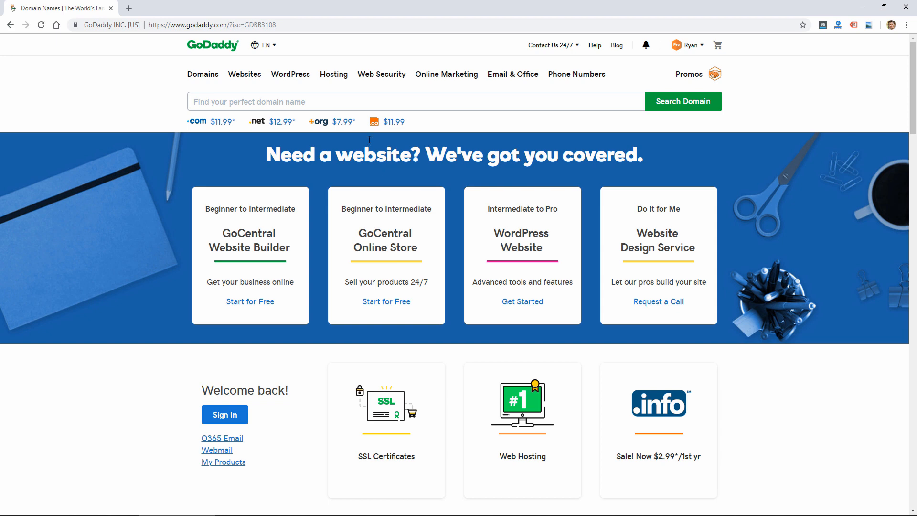
pyautogui.moveTo(203, 75)
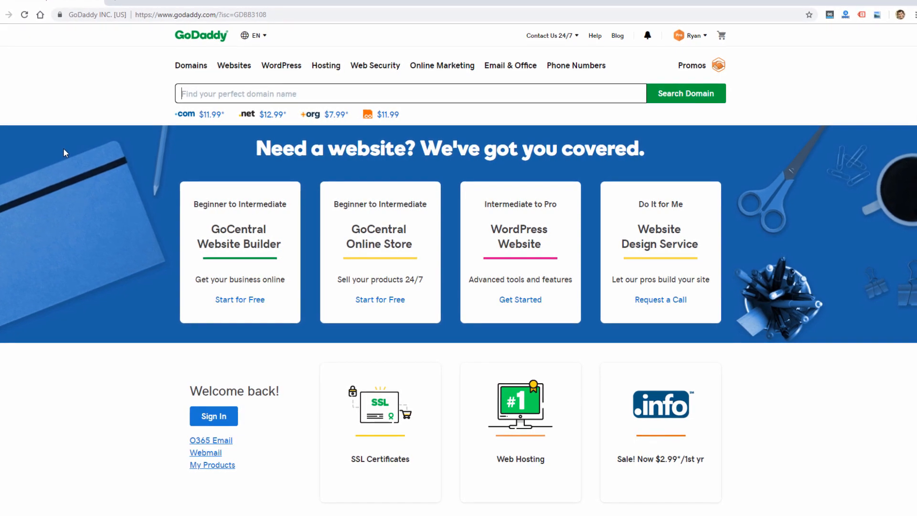
pyautogui.scroll(3)
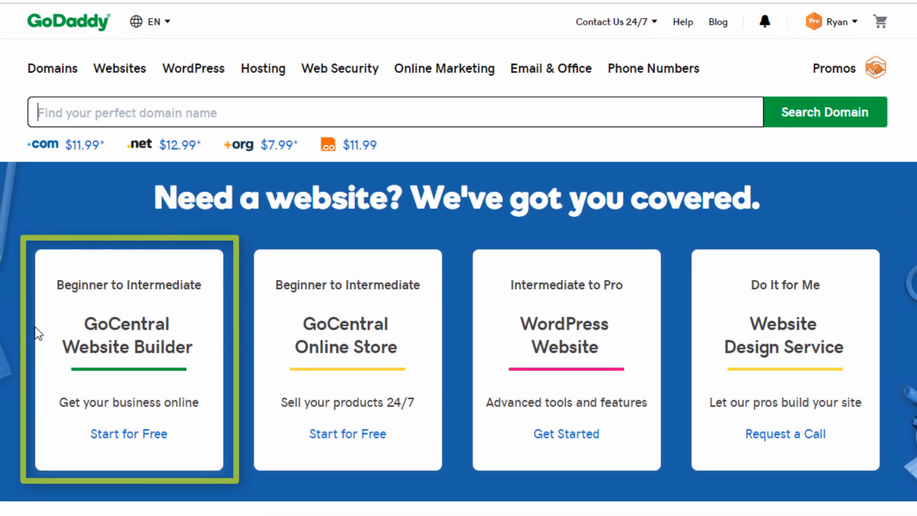
pyautogui.moveTo(167, 358)
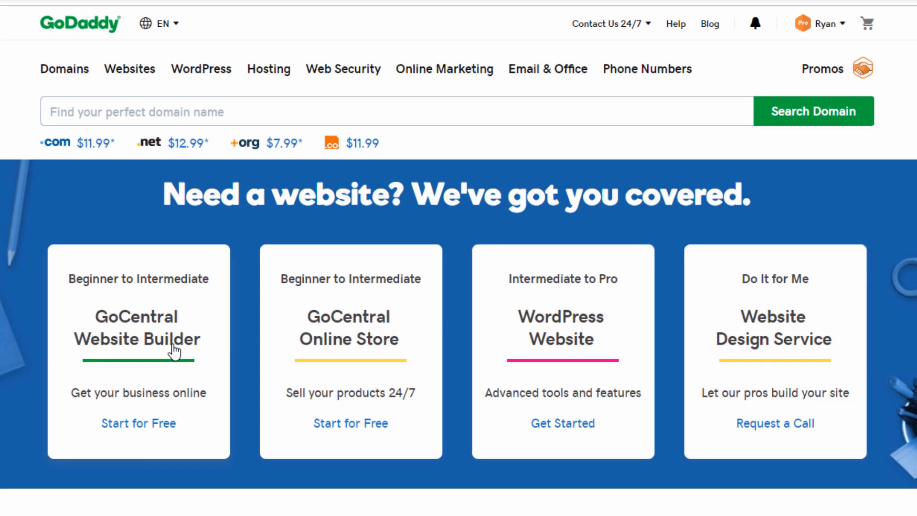
# Open GoCentral Website Builder and view its Personal, Business, Business Plus and Online Store plans
pyautogui.click(139, 422)
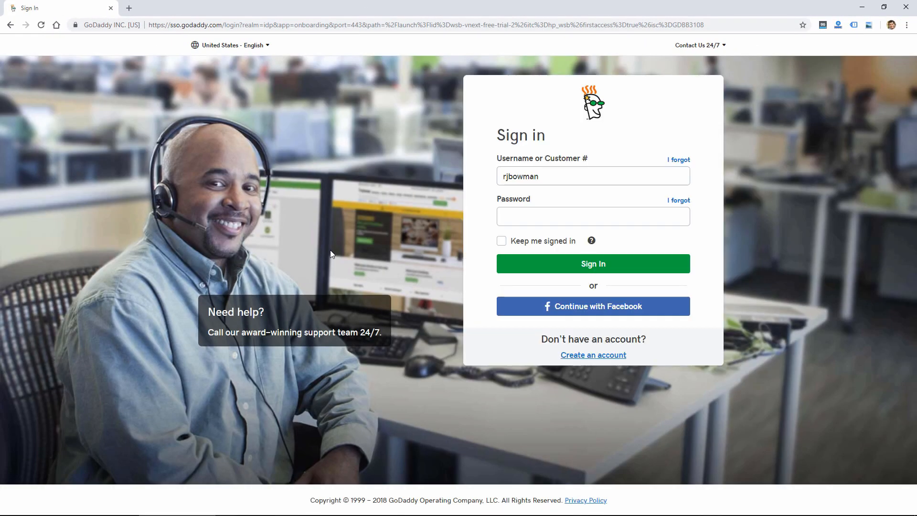
pyautogui.click(592, 263)
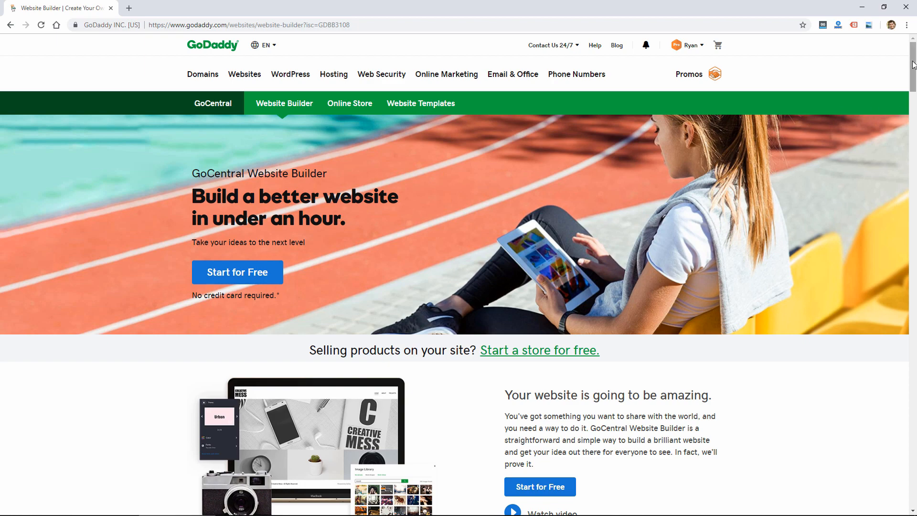
pyautogui.scroll(-3)
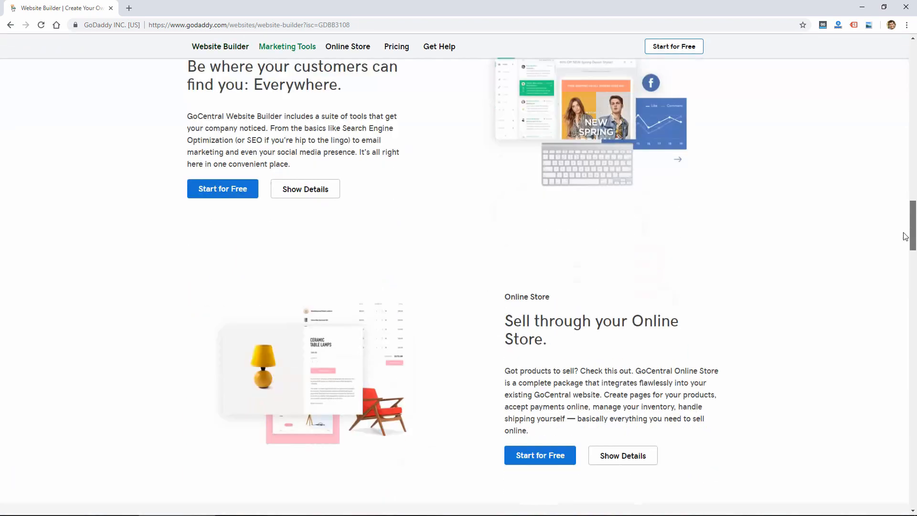
pyautogui.click(396, 46)
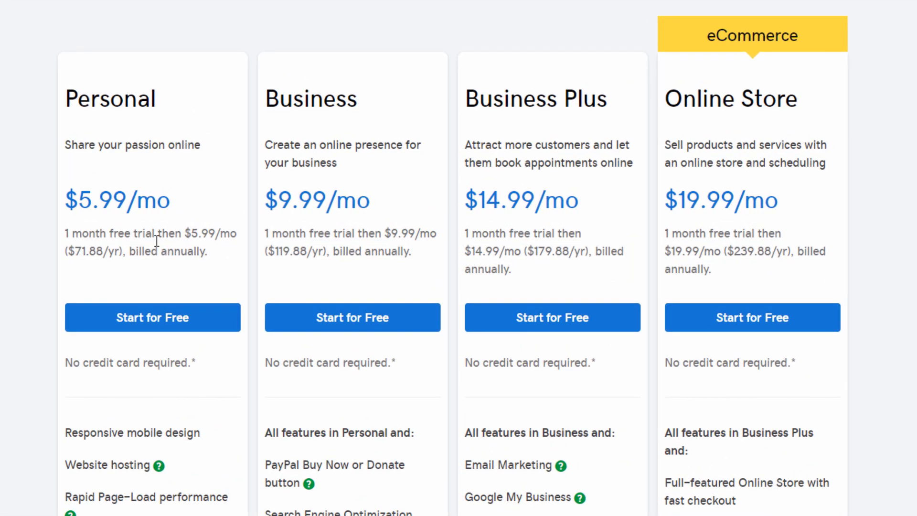
pyautogui.moveTo(707, 204)
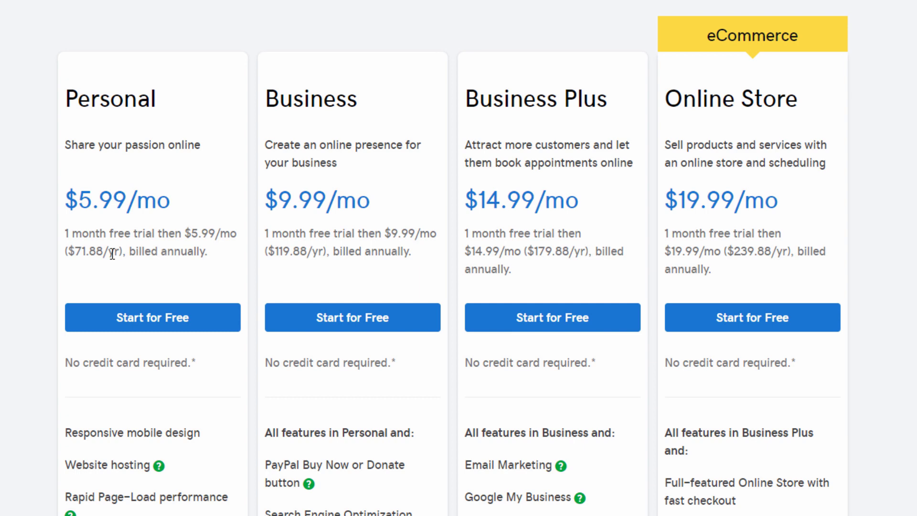
pyautogui.moveTo(76, 210)
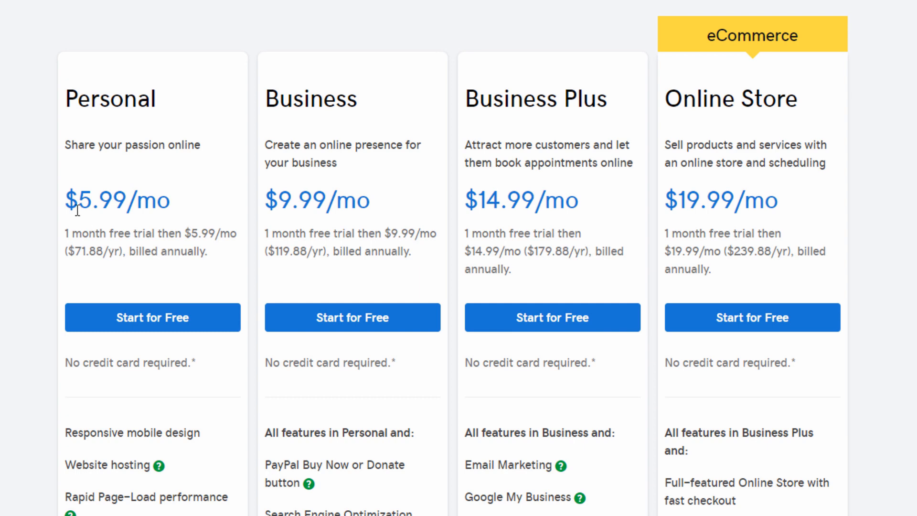
pyautogui.moveTo(75, 236)
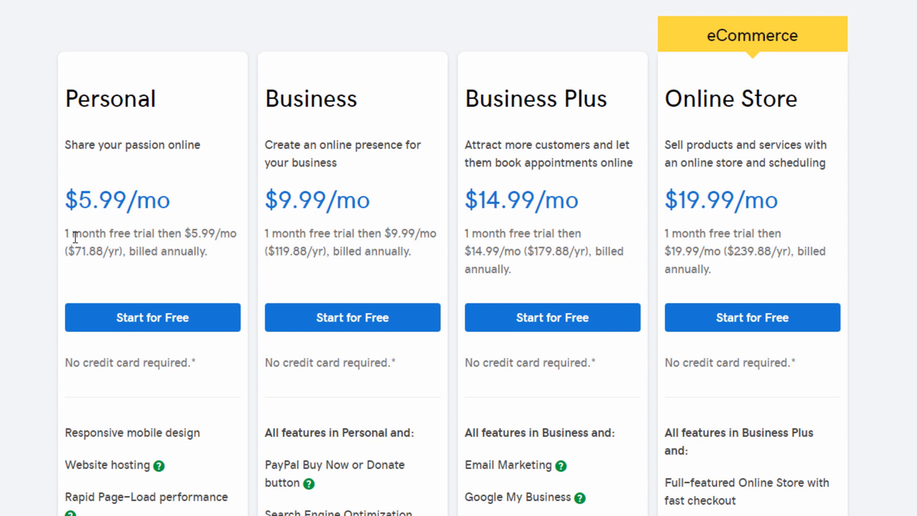
pyautogui.moveTo(125, 228)
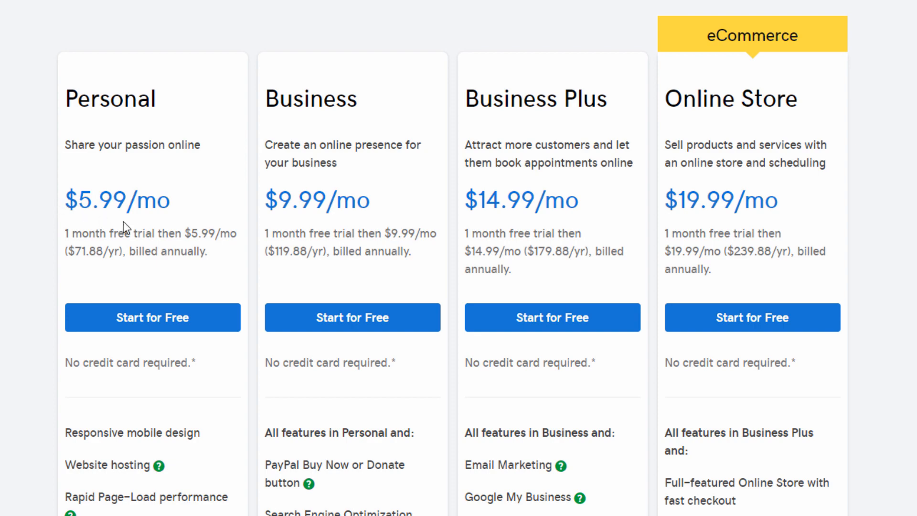
pyautogui.moveTo(435, 265)
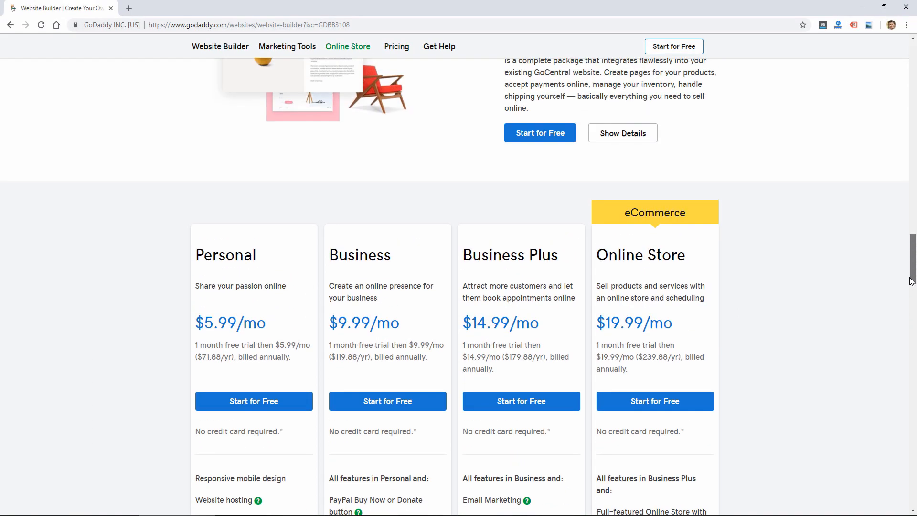
pyautogui.scroll(3)
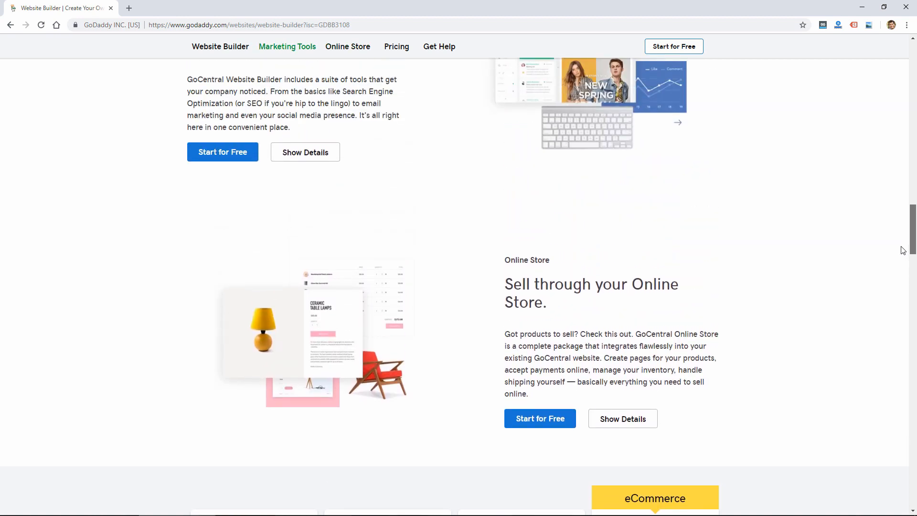
pyautogui.scroll(3)
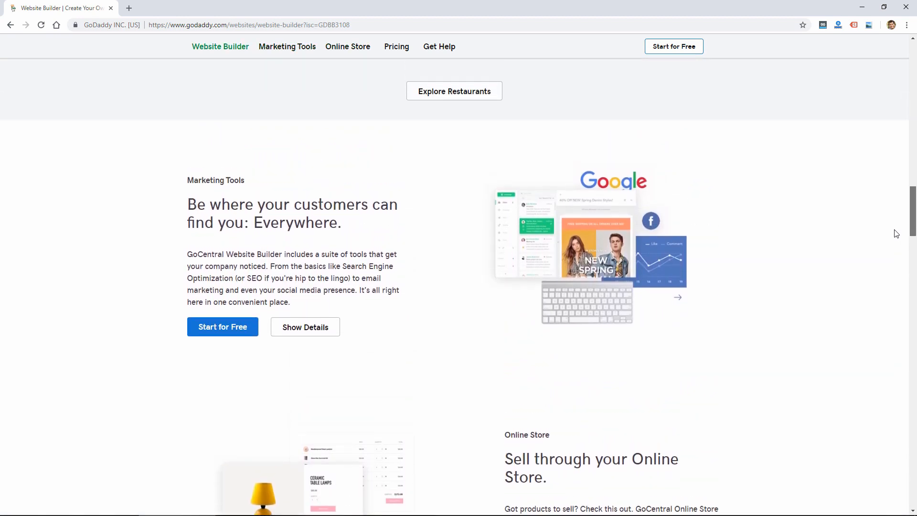
pyautogui.scroll(3)
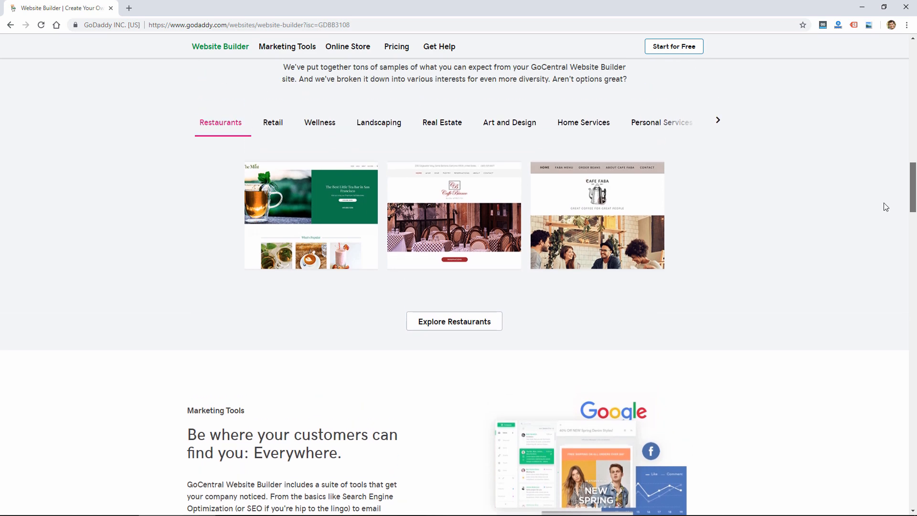
pyautogui.scroll(3)
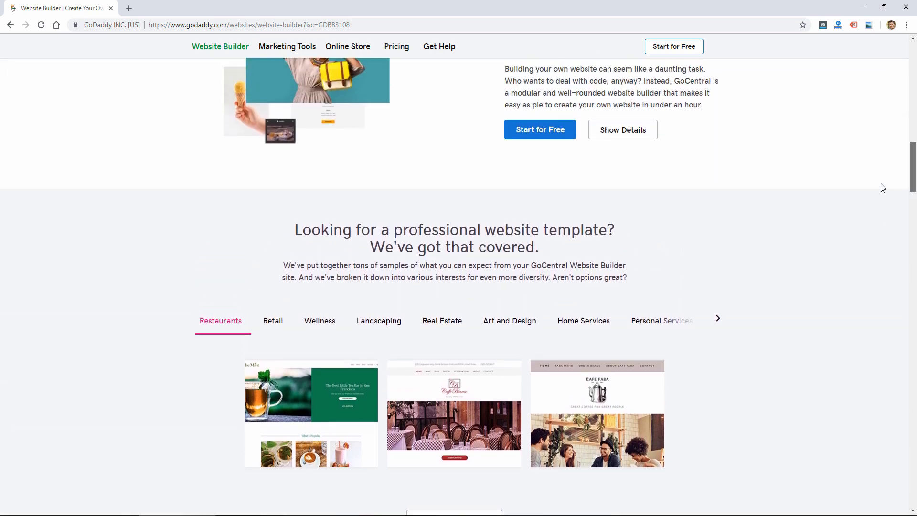
pyautogui.scroll(3)
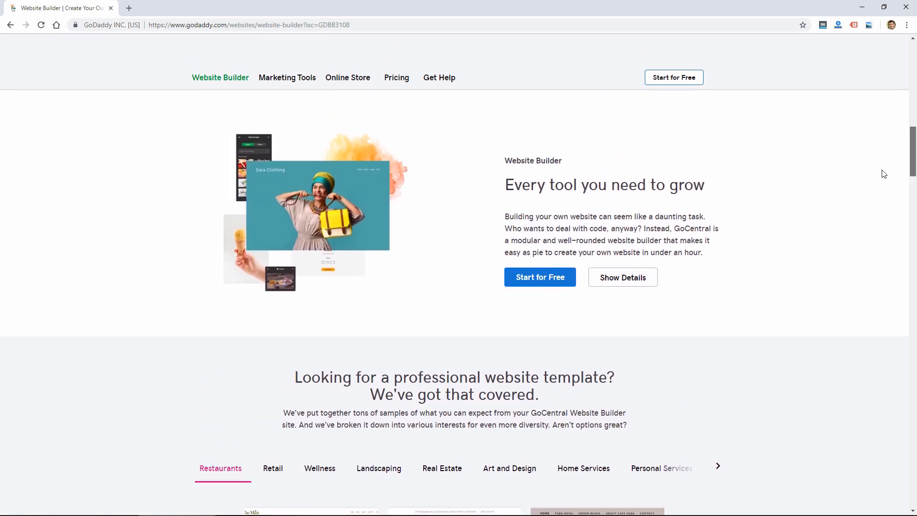
pyautogui.scroll(3)
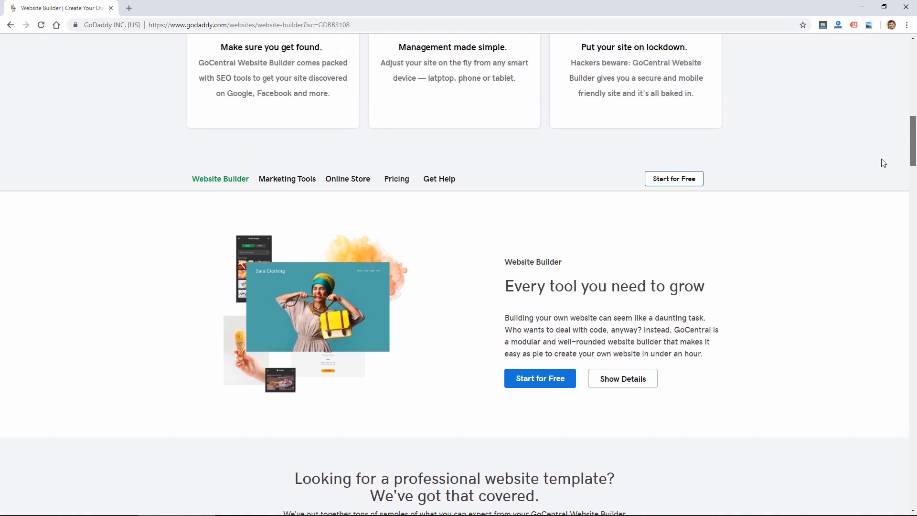
pyautogui.scroll(3)
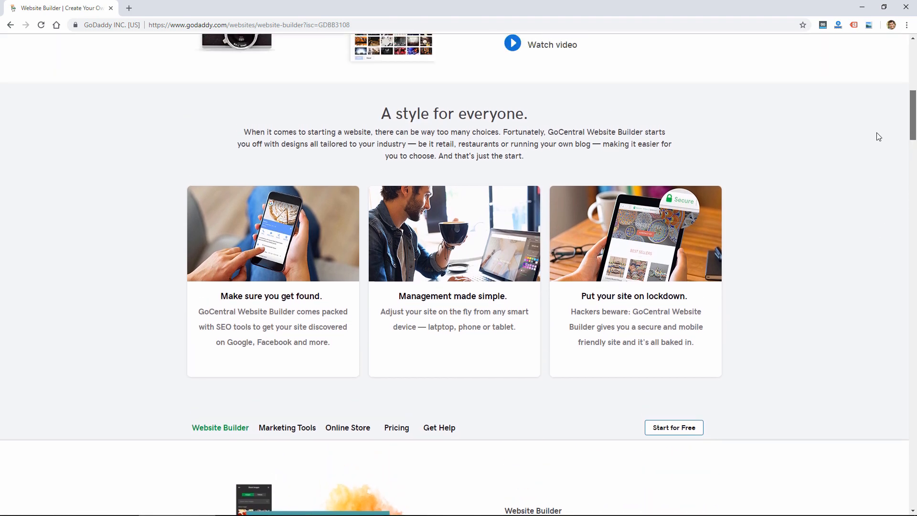
pyautogui.scroll(-3)
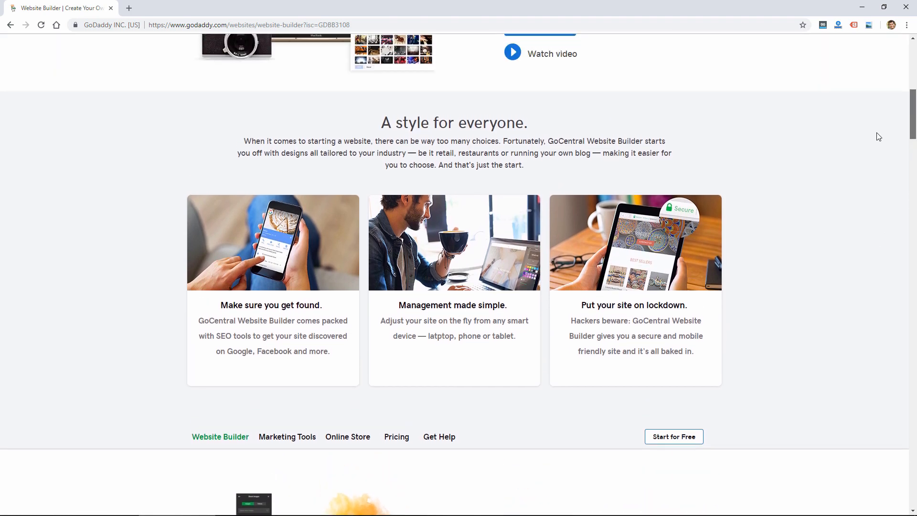
pyautogui.scroll(3)
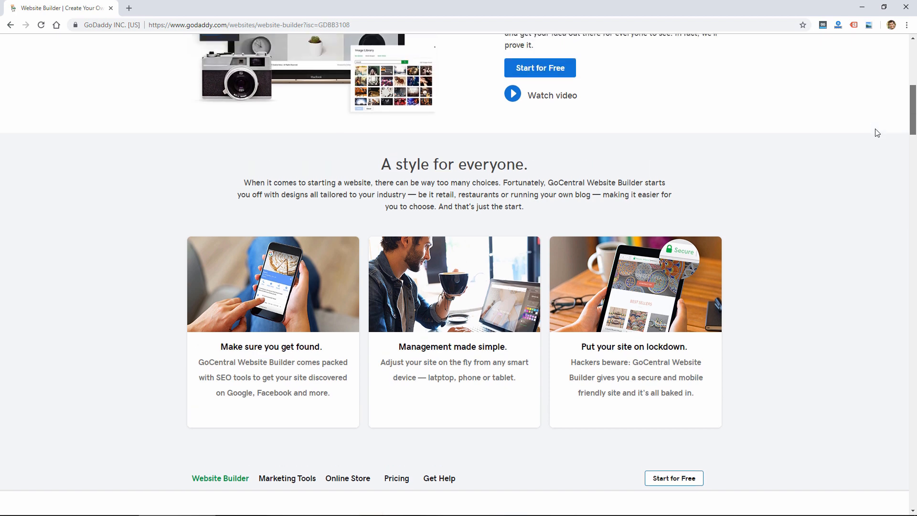
pyautogui.scroll(3)
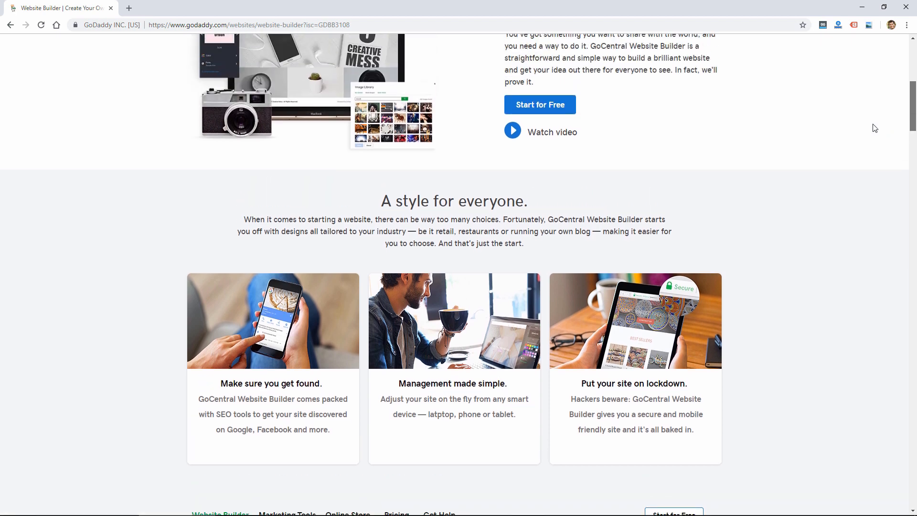
pyautogui.scroll(3)
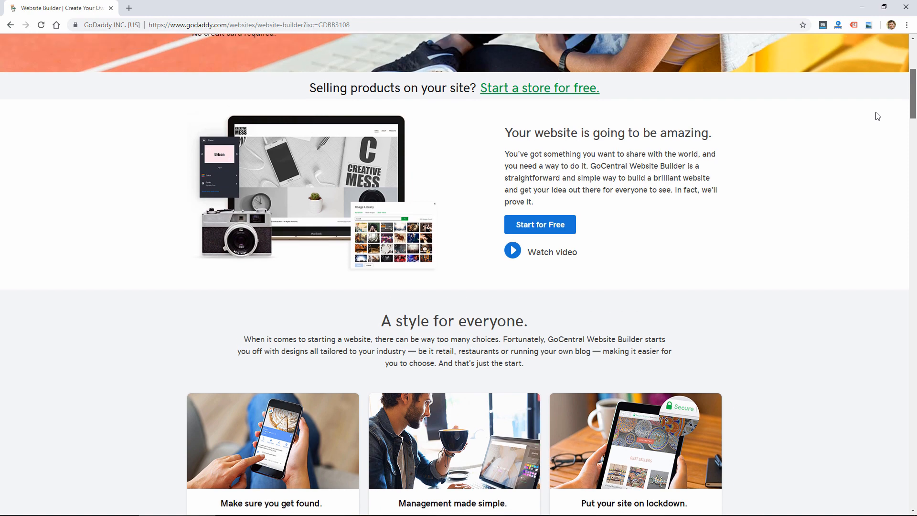
pyautogui.scroll(3)
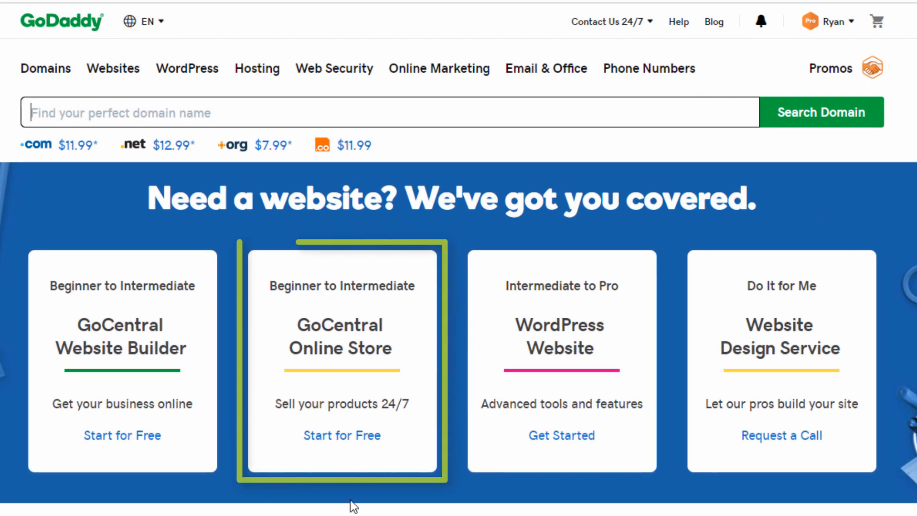
pyautogui.moveTo(315, 379)
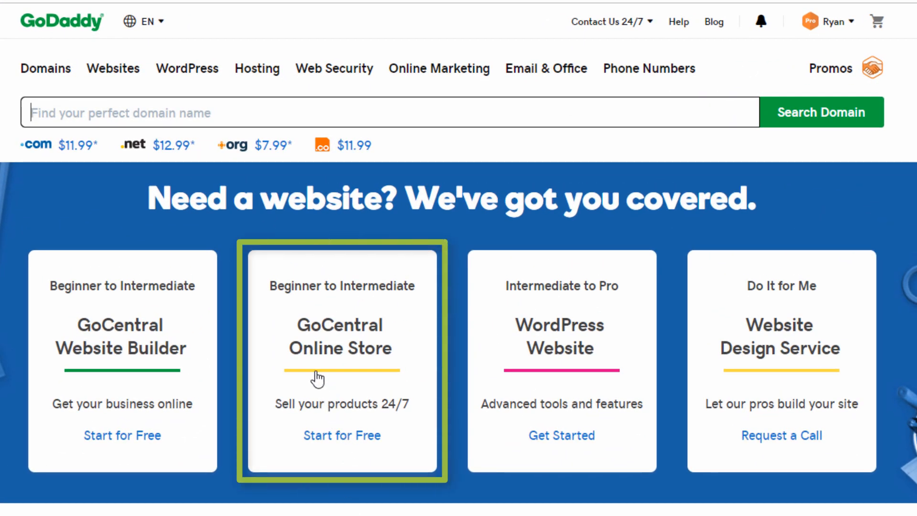
pyautogui.moveTo(171, 378)
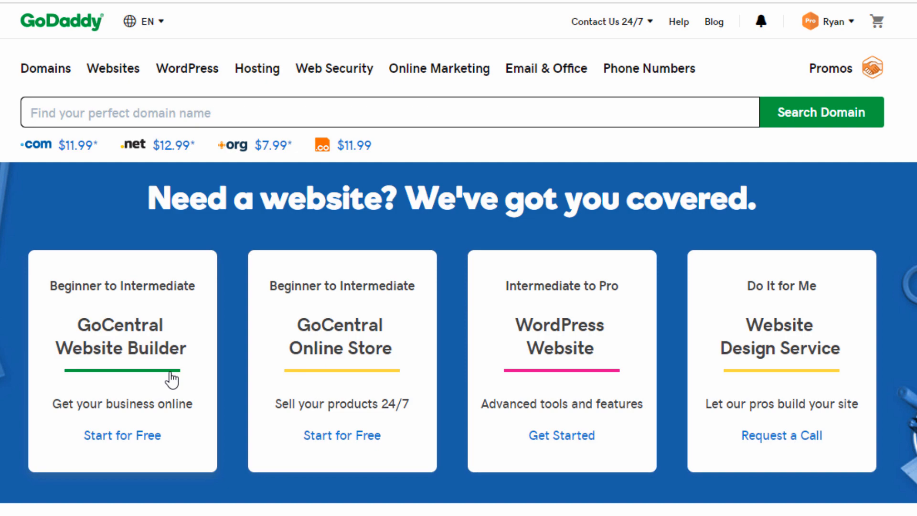
# Open the GoCentral Online Store card to see its online selling overview
pyautogui.click(341, 435)
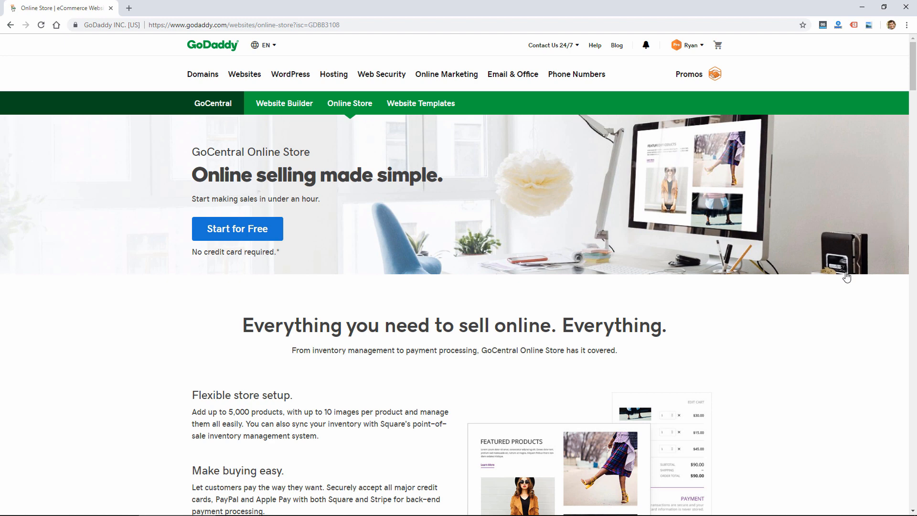
pyautogui.moveTo(912, 83)
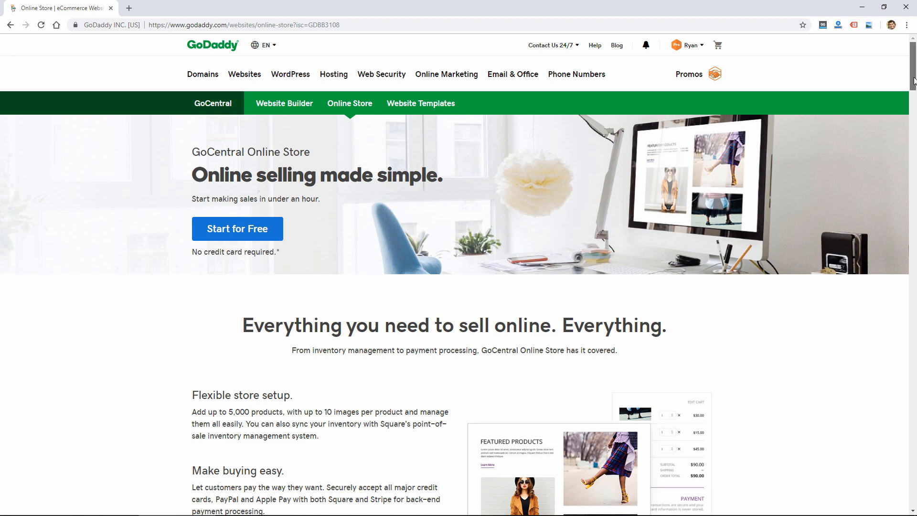
# Scroll past the selling, appointment booking and mobile sections to the How it works highlights
pyautogui.scroll(-3)
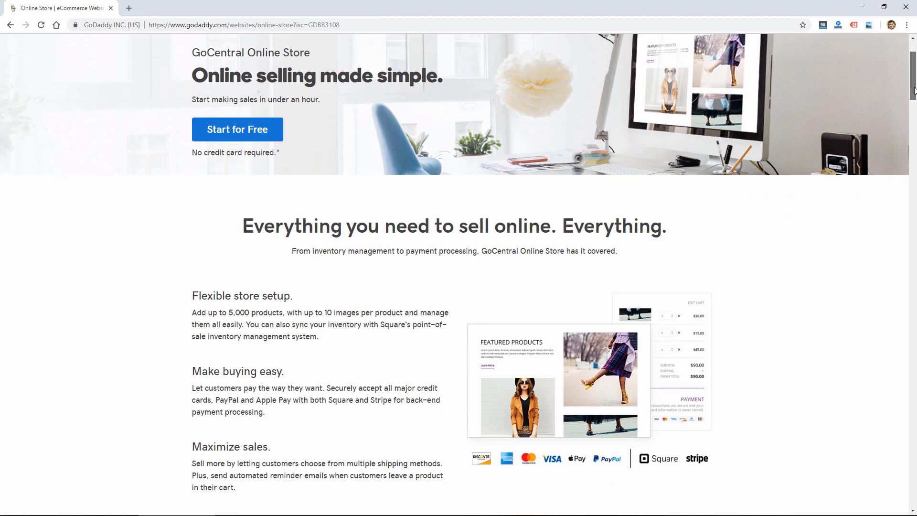
pyautogui.scroll(-3)
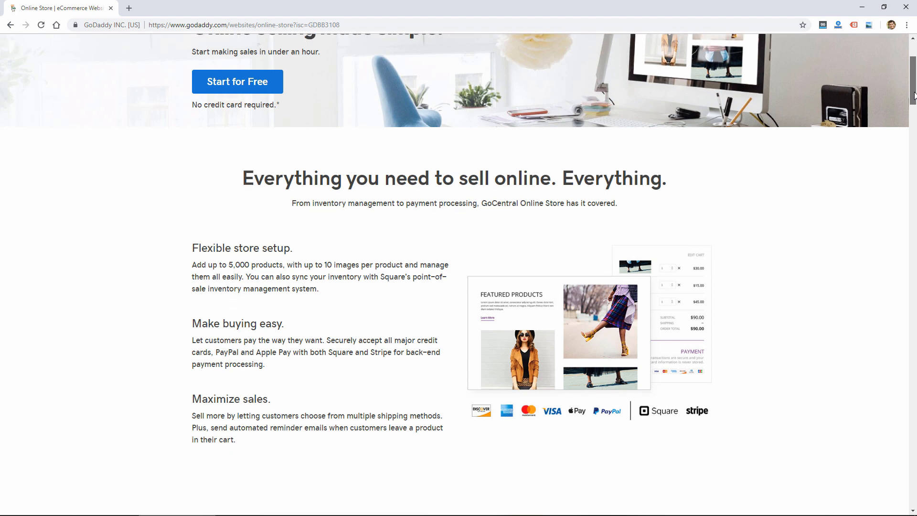
pyautogui.scroll(-3)
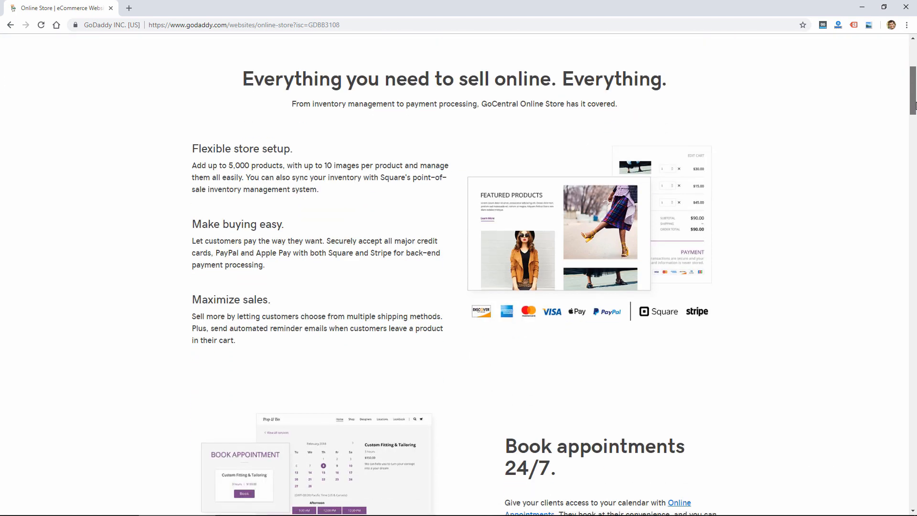
pyautogui.scroll(-3)
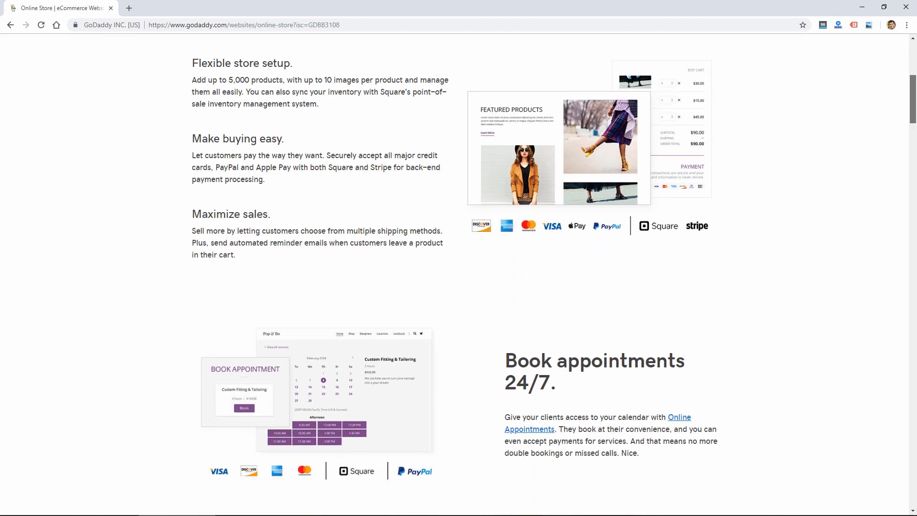
pyautogui.scroll(-3)
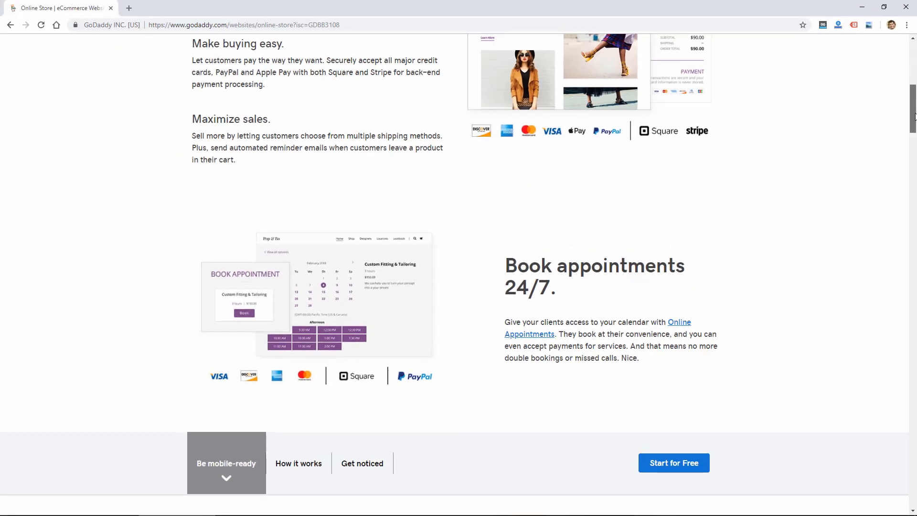
pyautogui.scroll(-3)
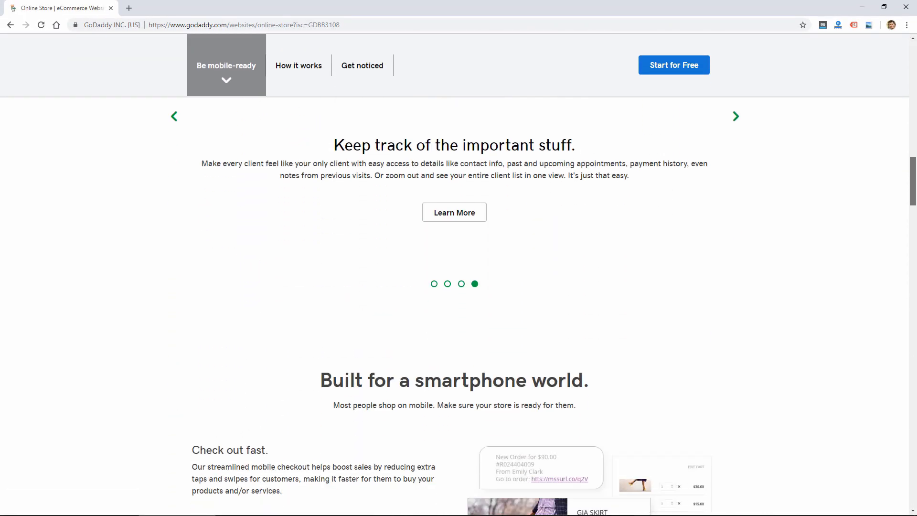
pyautogui.scroll(-3)
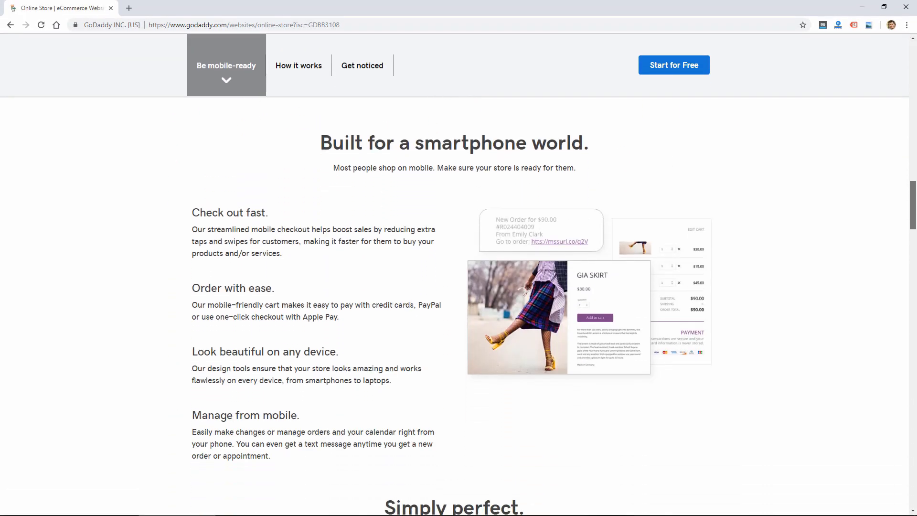
pyautogui.click(362, 65)
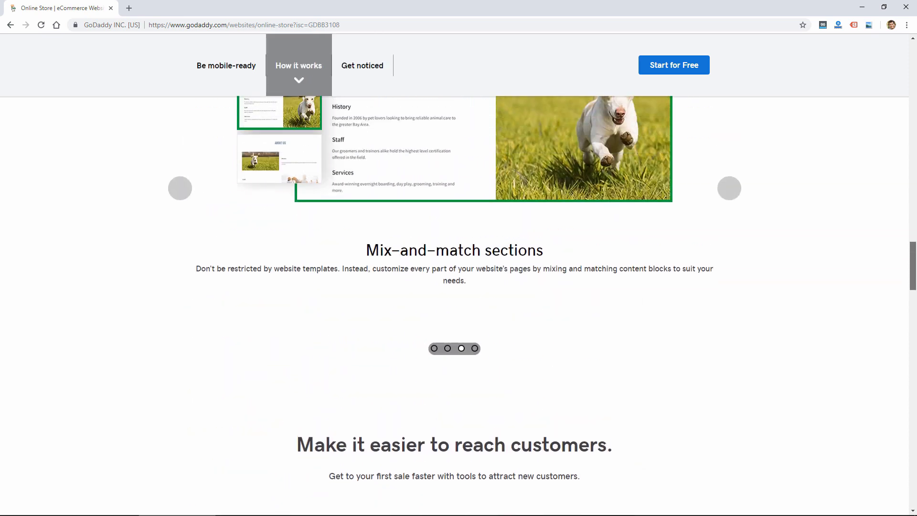
# Scroll back to the homepage's 'Need a website?' cards, Website Builder through Design Service
pyautogui.scroll(3)
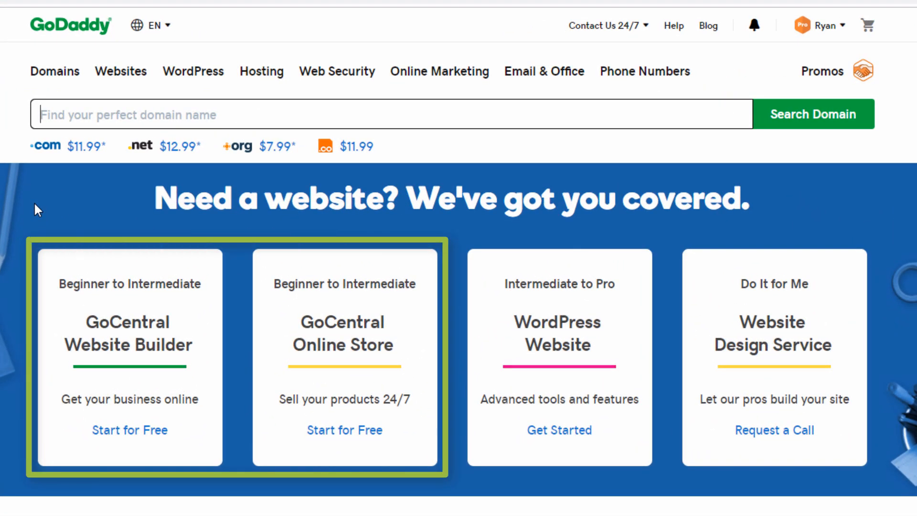
pyautogui.moveTo(47, 356)
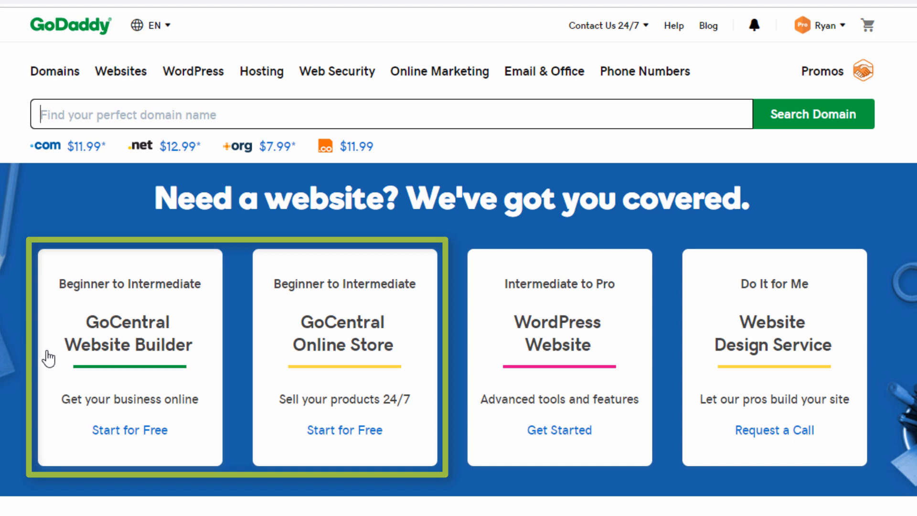
pyautogui.moveTo(298, 365)
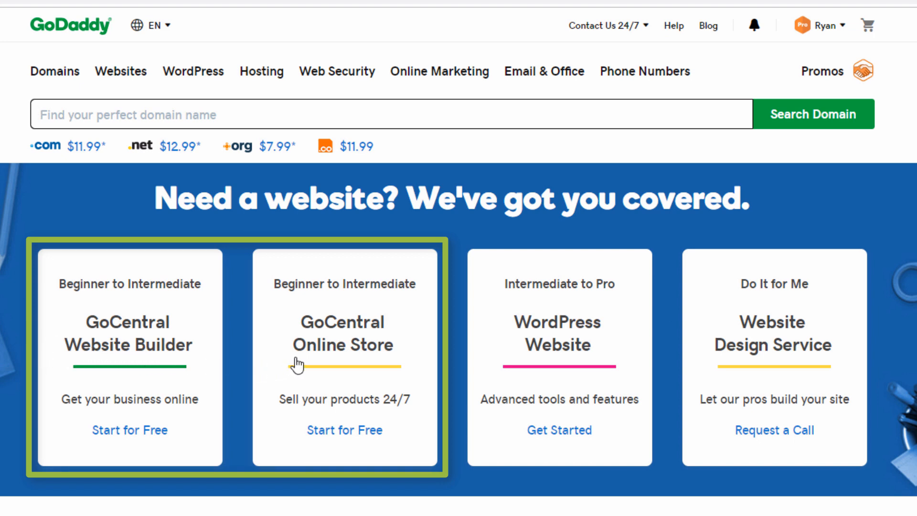
pyautogui.moveTo(320, 365)
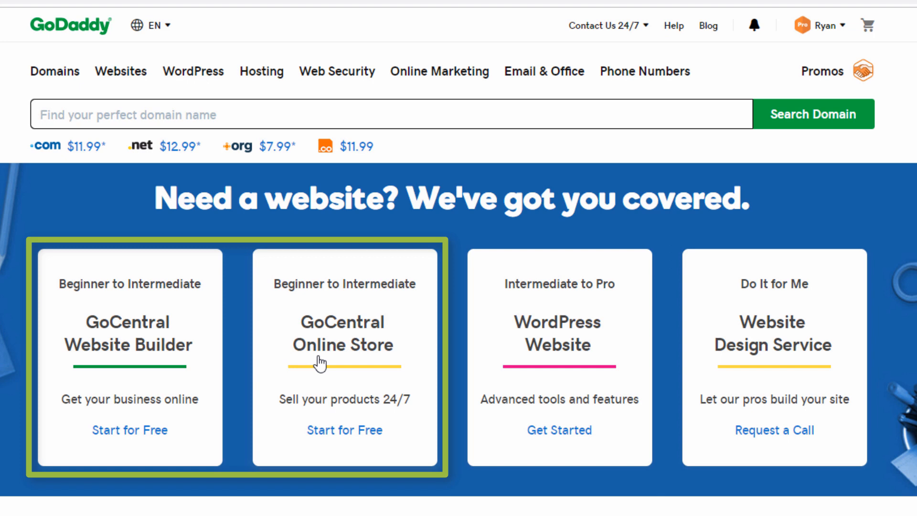
pyautogui.moveTo(461, 363)
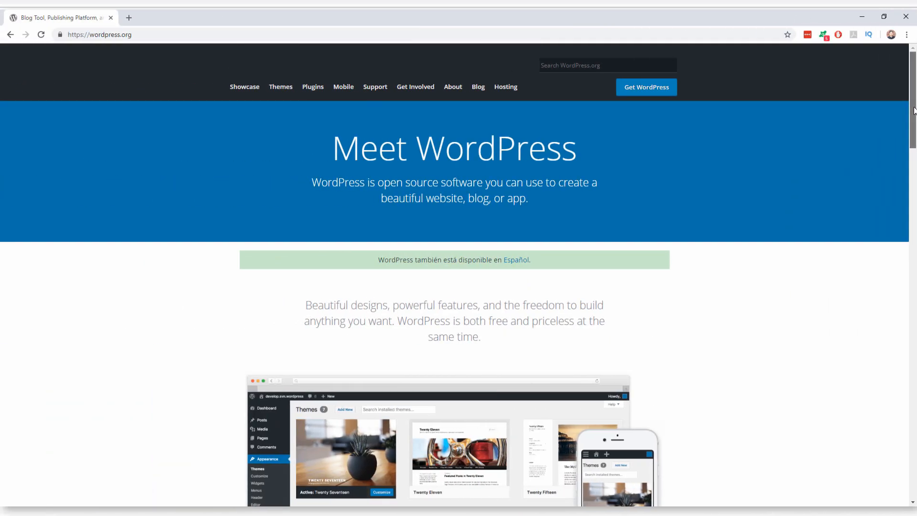
# Scroll the wordpress.org homepage past Powerful Features and Community to Get Started
pyautogui.scroll(-3)
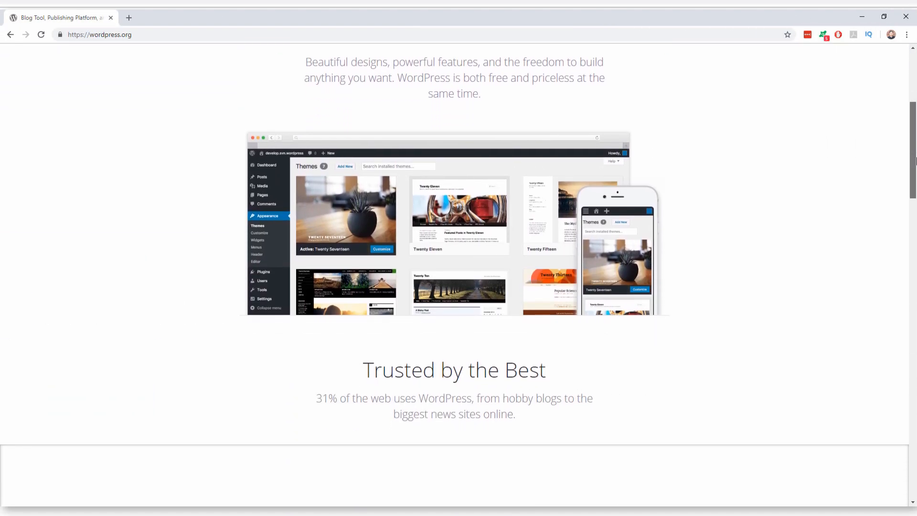
pyautogui.scroll(-3)
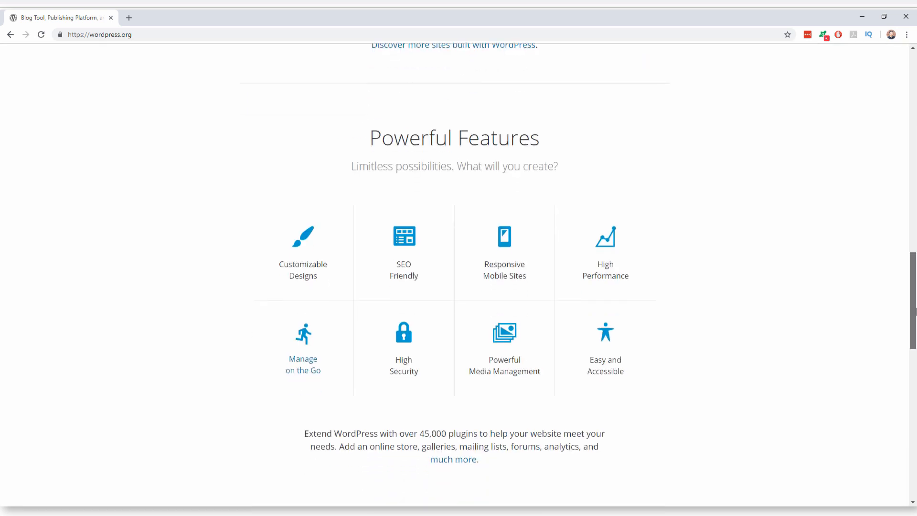
pyautogui.scroll(3)
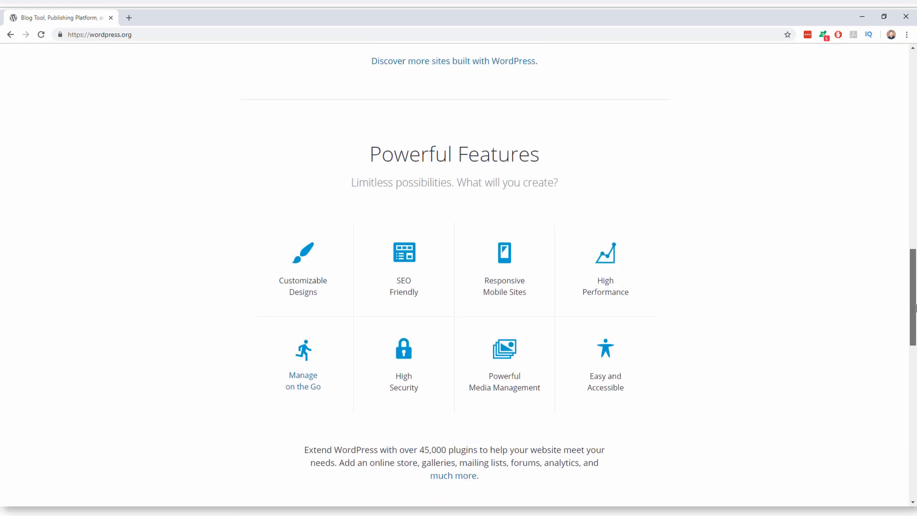
pyautogui.scroll(-3)
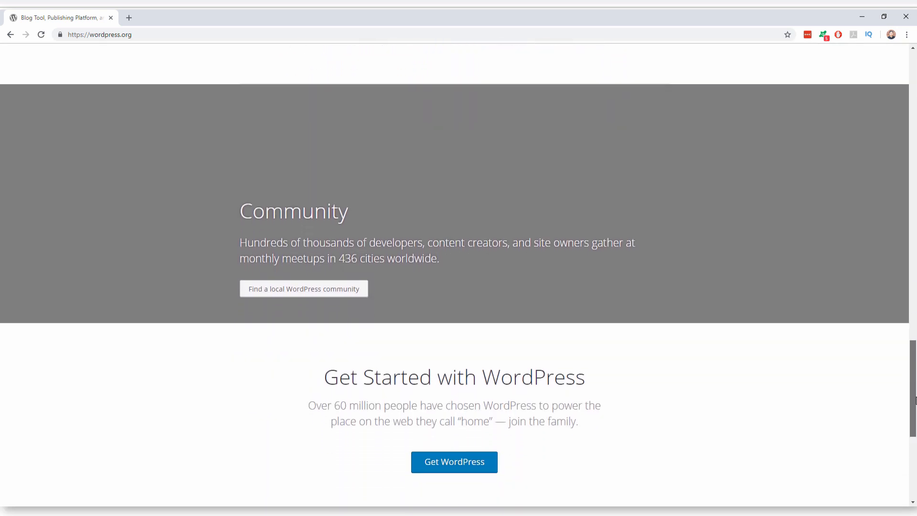
pyautogui.scroll(-3)
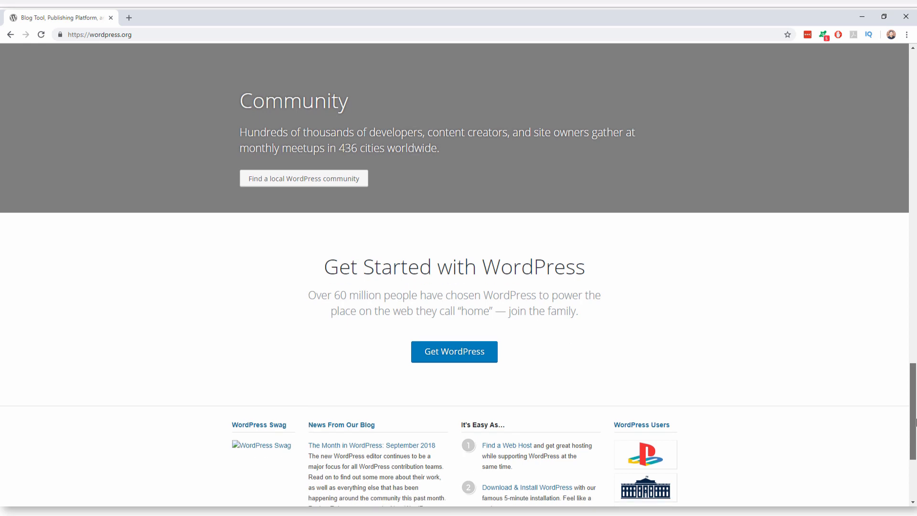
pyautogui.scroll(-3)
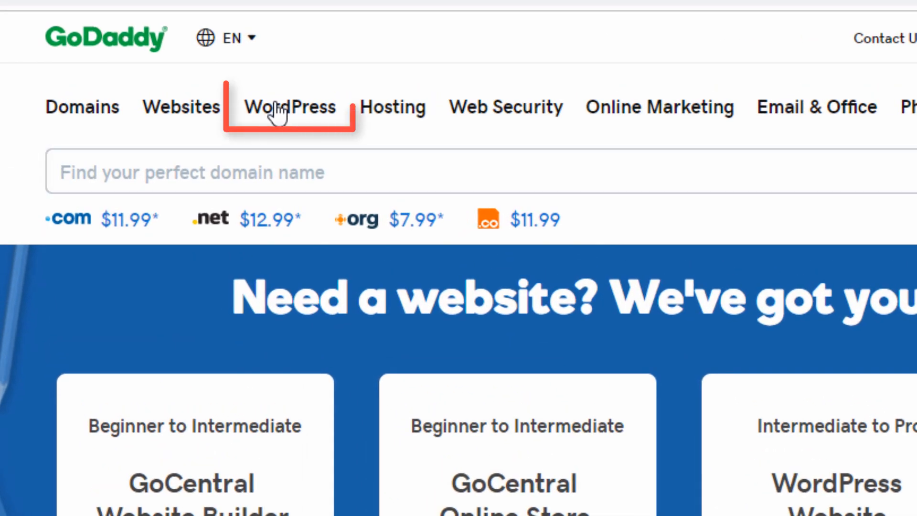
# Open WordPress Hosting from the WordPress menu and view the Basic, Deluxe, Ultimate, Developer prices
pyautogui.click(289, 107)
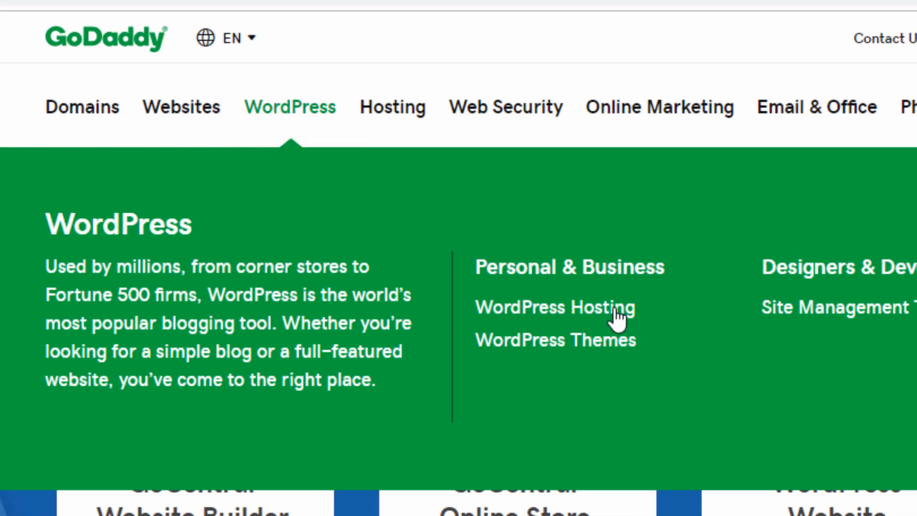
pyautogui.click(553, 307)
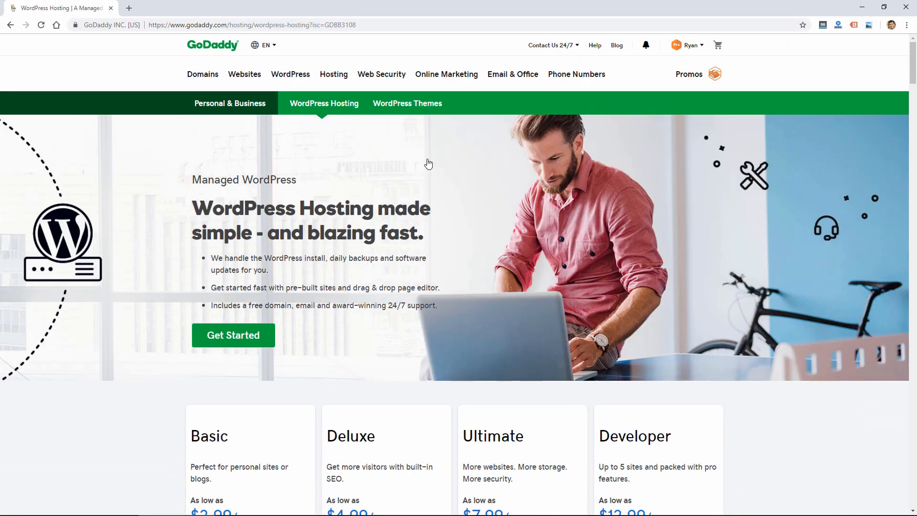
pyautogui.moveTo(230, 192)
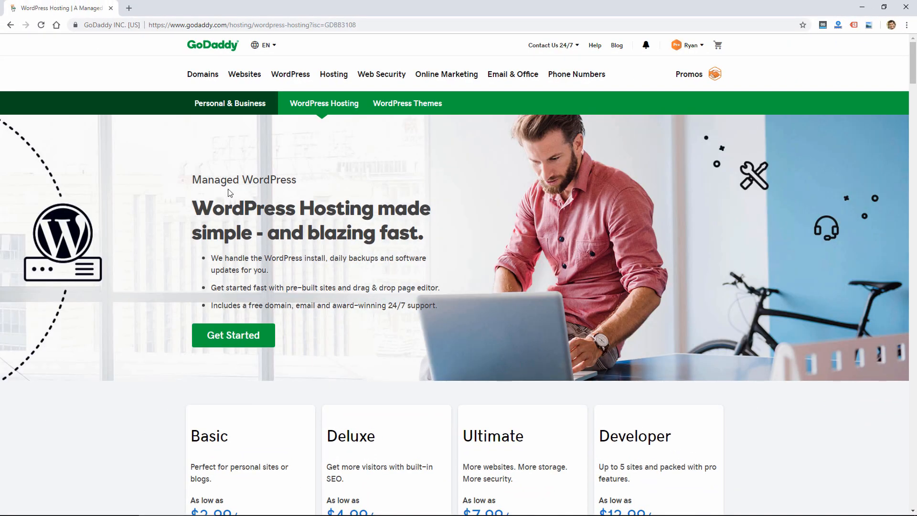
pyautogui.moveTo(177, 197)
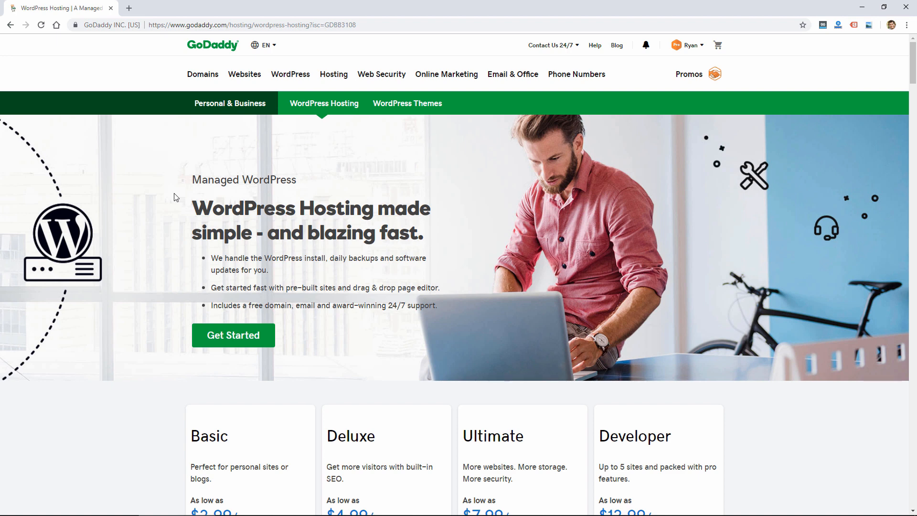
pyautogui.moveTo(154, 242)
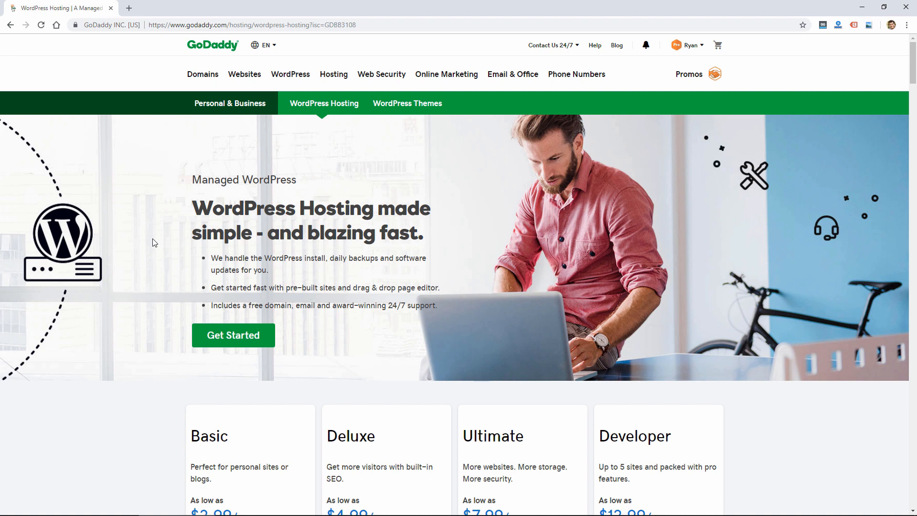
pyautogui.scroll(-3)
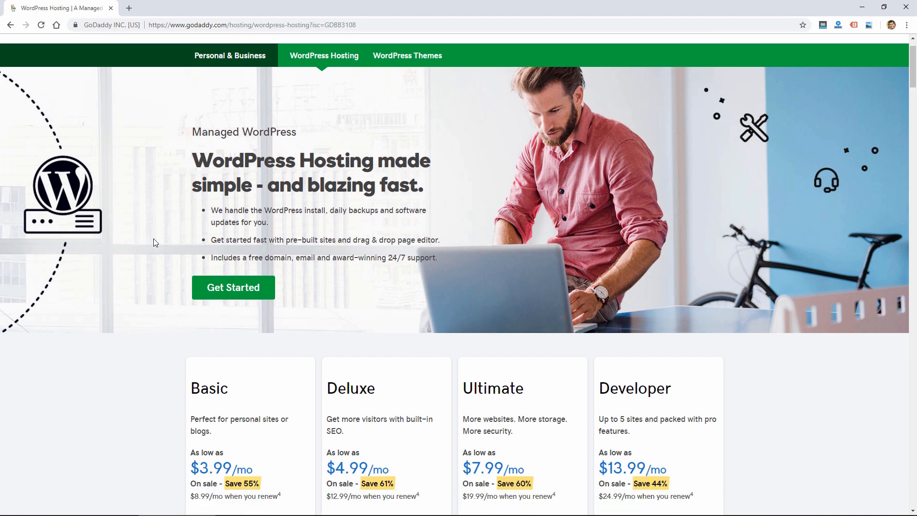
pyautogui.scroll(-3)
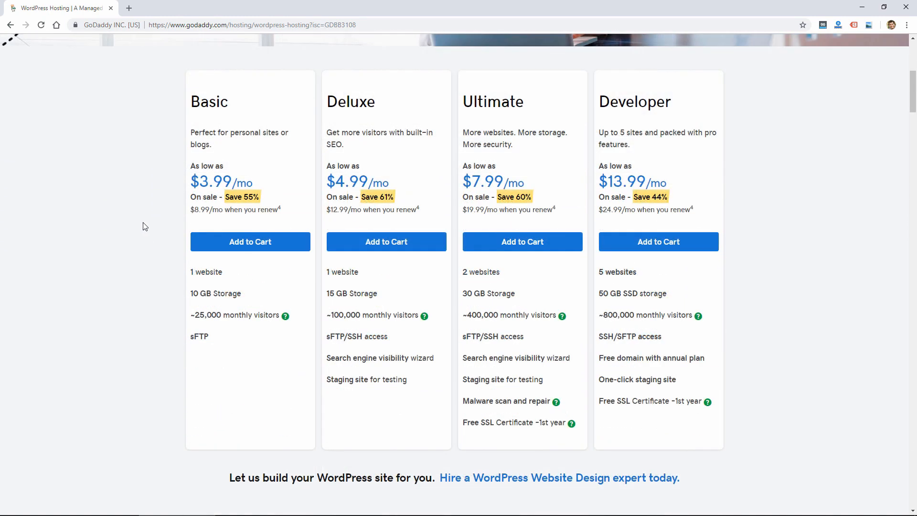
pyautogui.moveTo(157, 200)
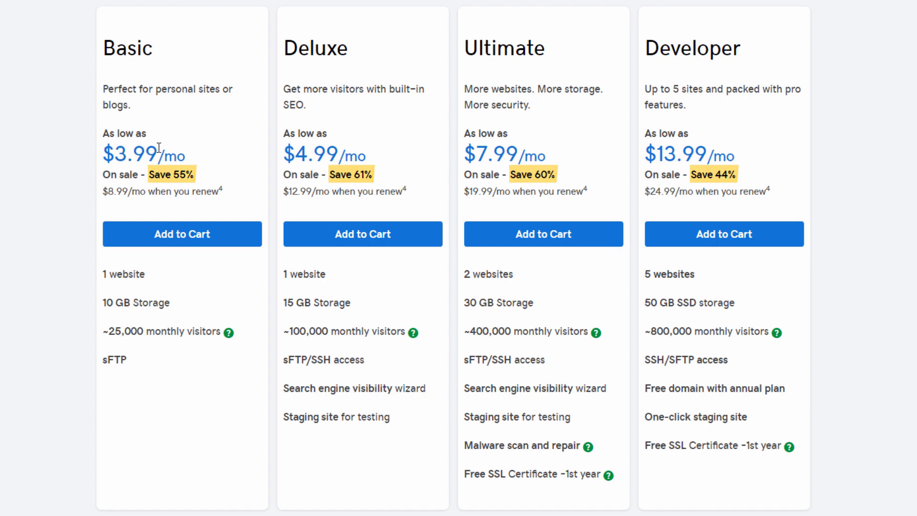
pyautogui.moveTo(98, 200)
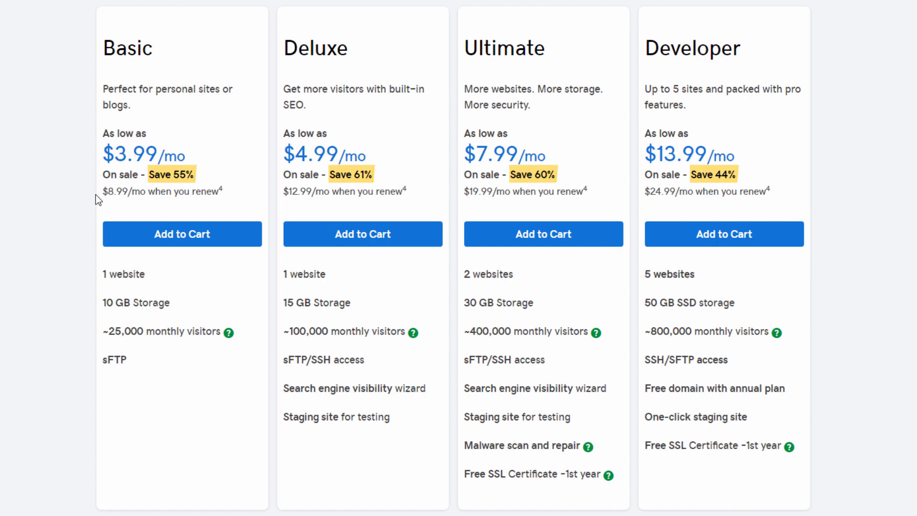
pyautogui.moveTo(138, 193)
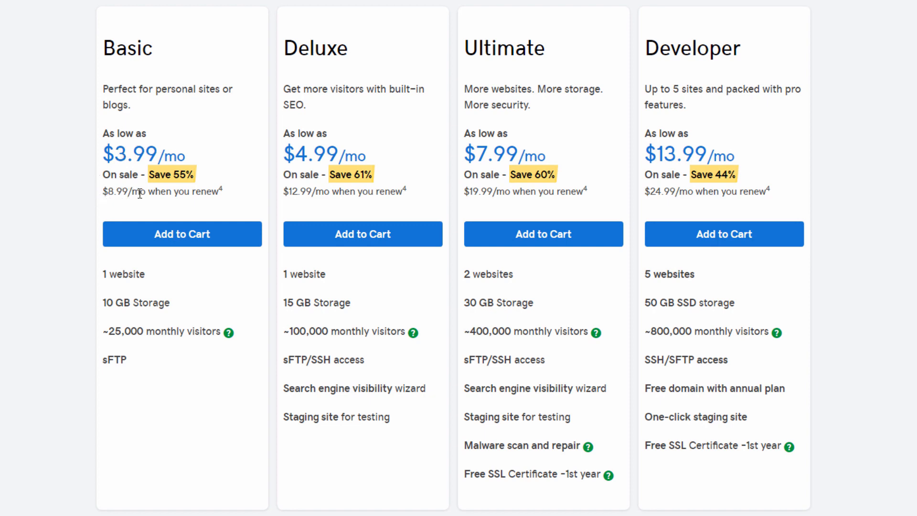
pyautogui.moveTo(578, 154)
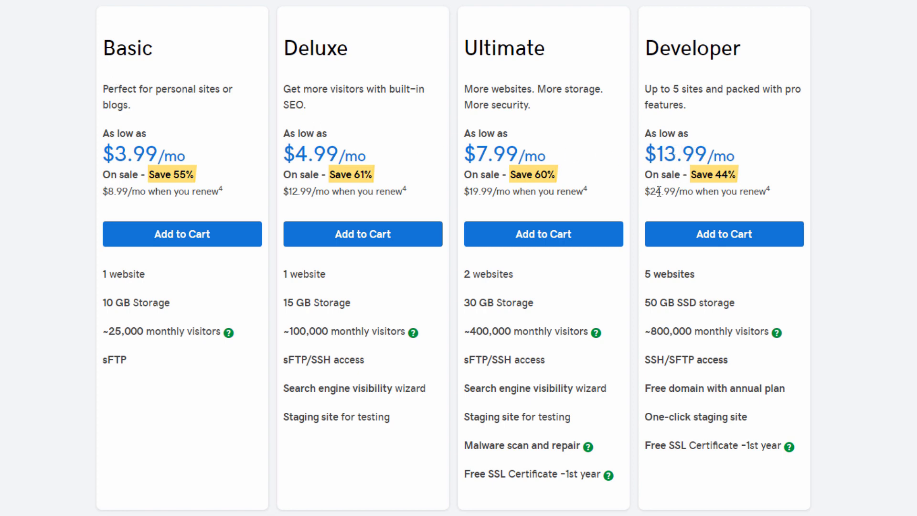
pyautogui.moveTo(660, 275)
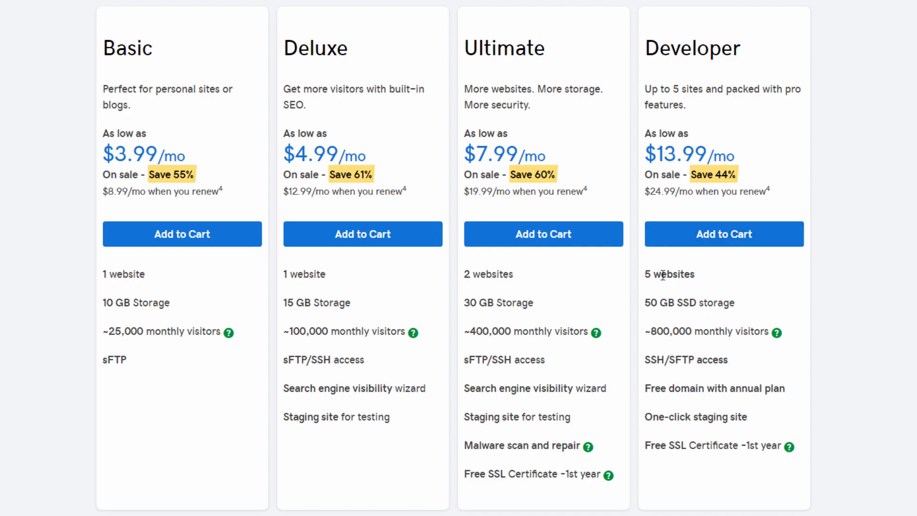
pyautogui.scroll(3)
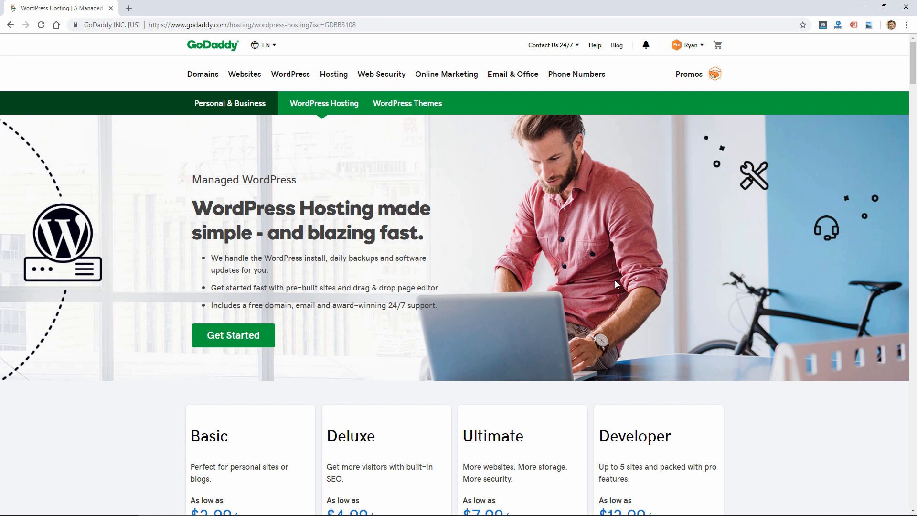
pyautogui.moveTo(472, 333)
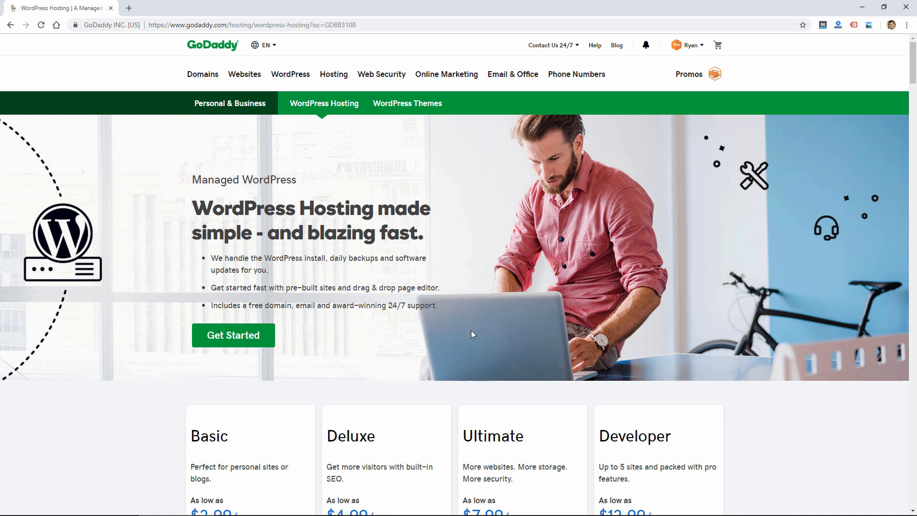
pyautogui.moveTo(466, 328)
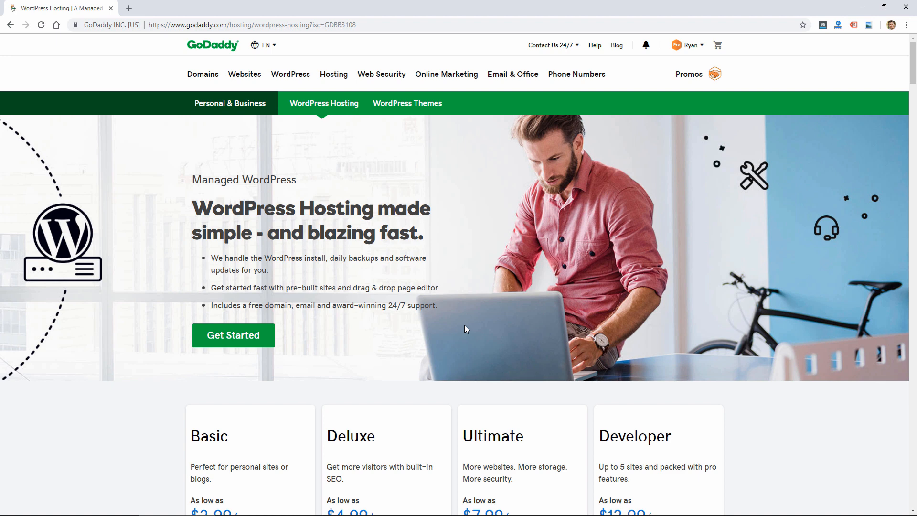
pyautogui.moveTo(794, 167)
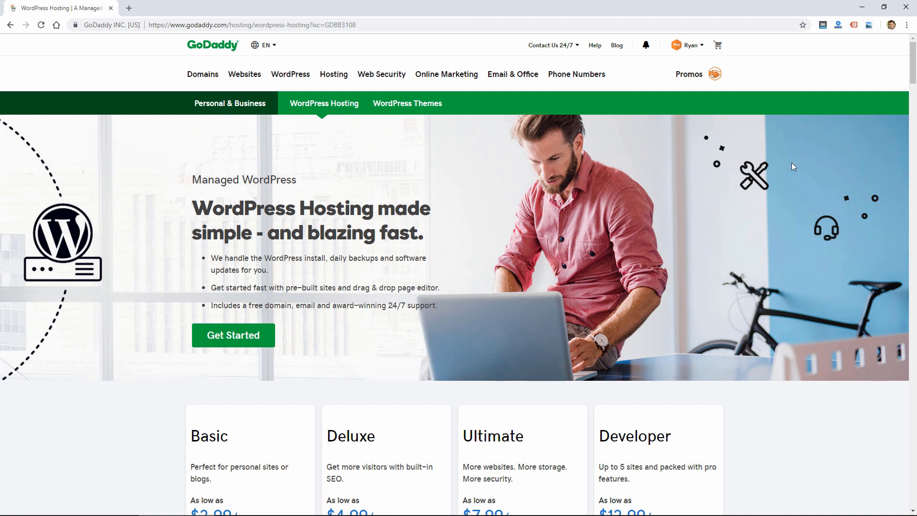
pyautogui.moveTo(912, 75)
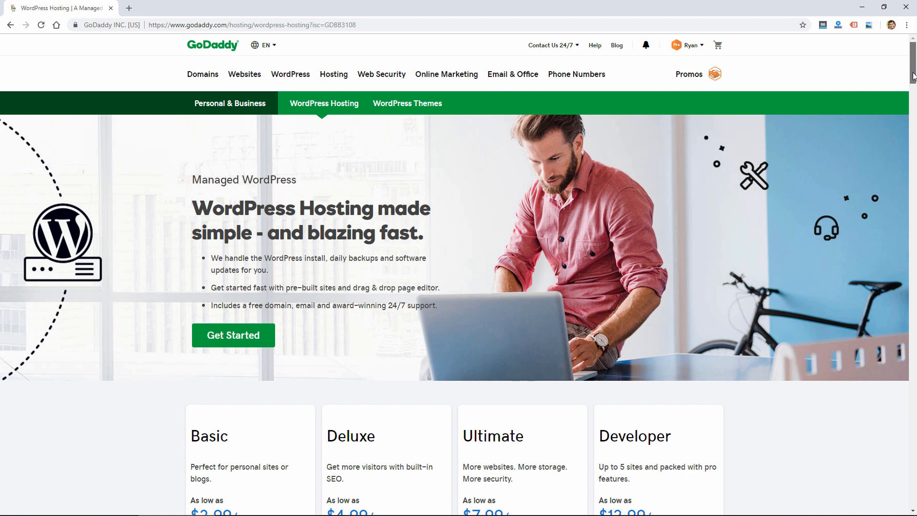
# Scroll past the four WordPress plan cards to the 'Hire a WordPress Website Design expert' link
pyautogui.scroll(-3)
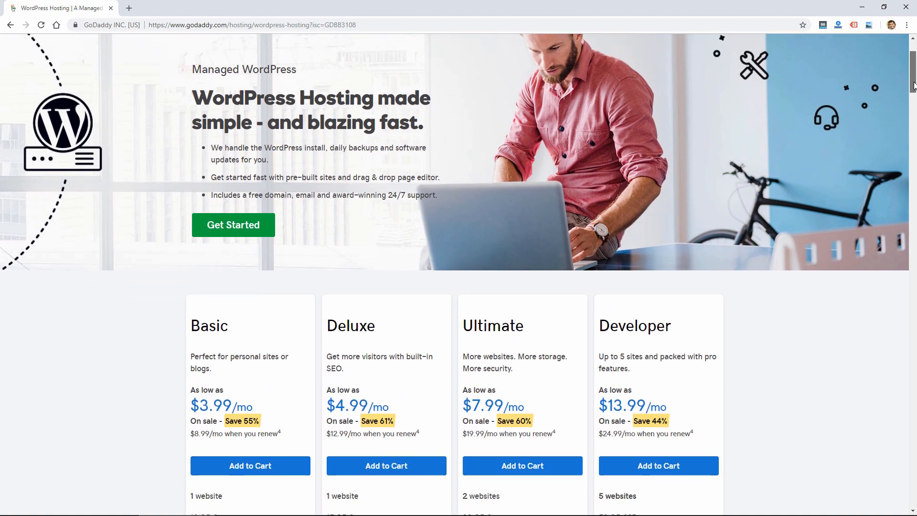
pyautogui.scroll(-3)
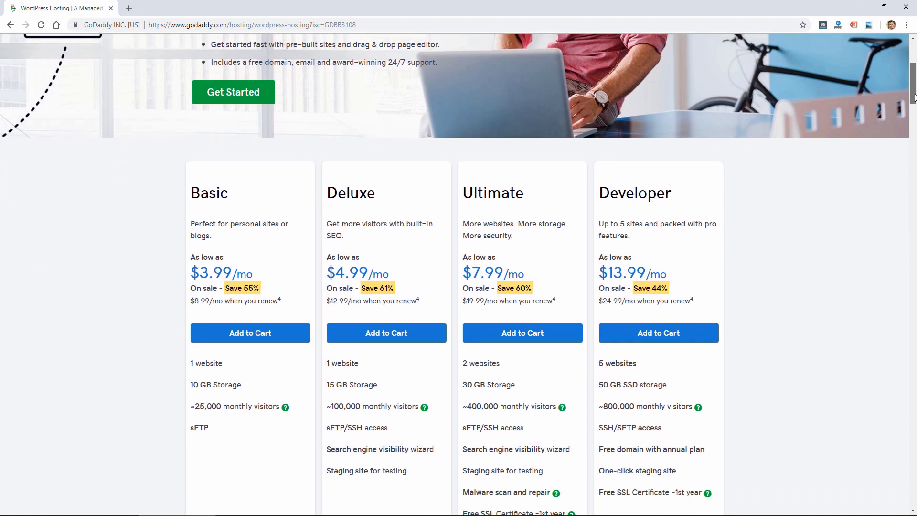
pyautogui.scroll(-3)
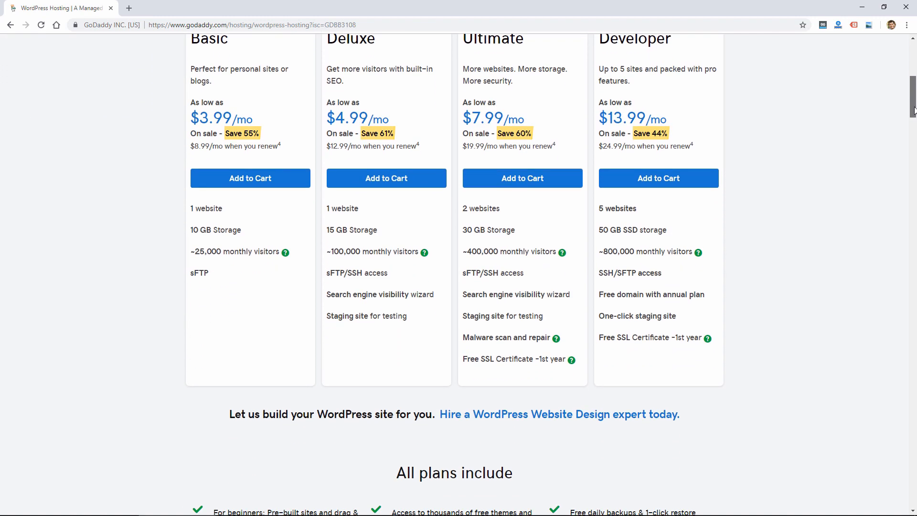
pyautogui.scroll(3)
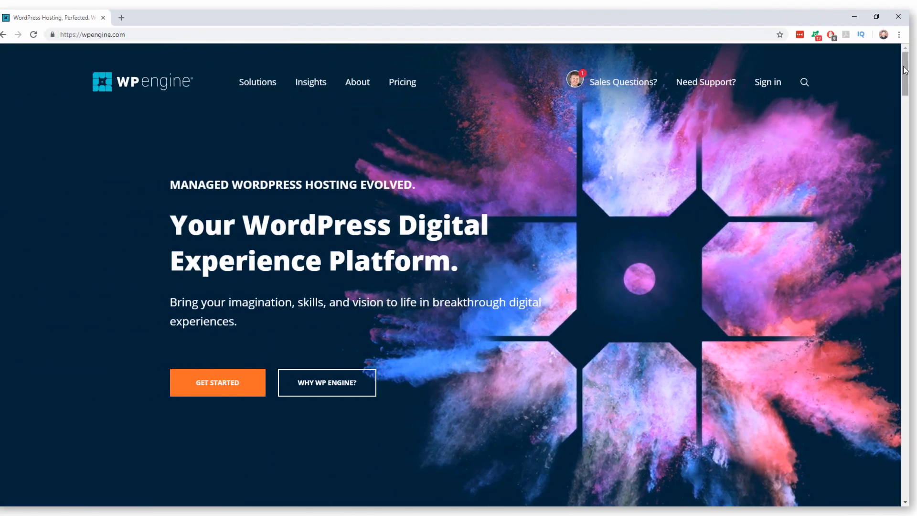
# Scroll the wpengine.com homepage to the creative agility and enterprise performance platform cards
pyautogui.scroll(-3)
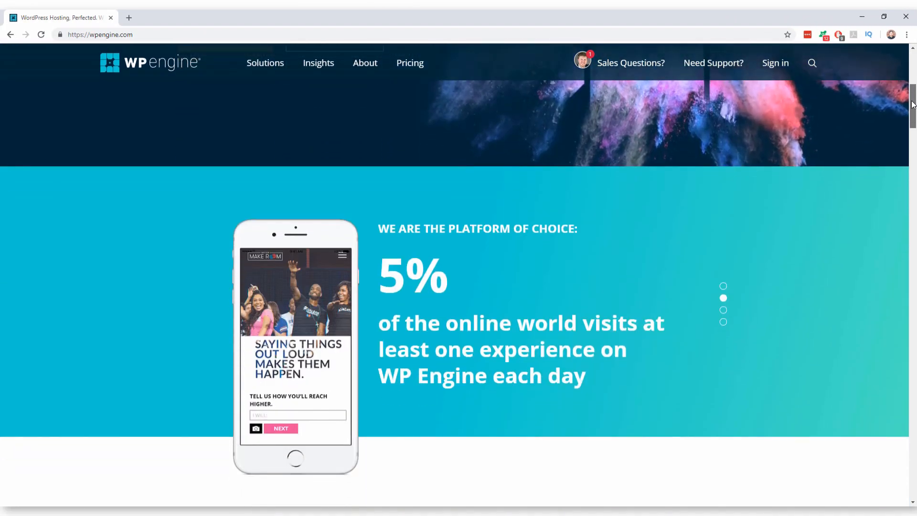
pyautogui.scroll(-3)
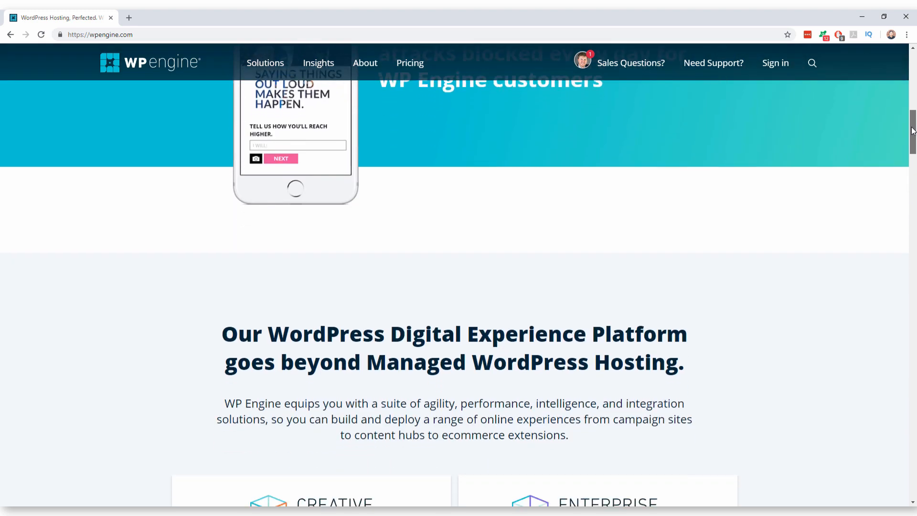
pyautogui.scroll(-3)
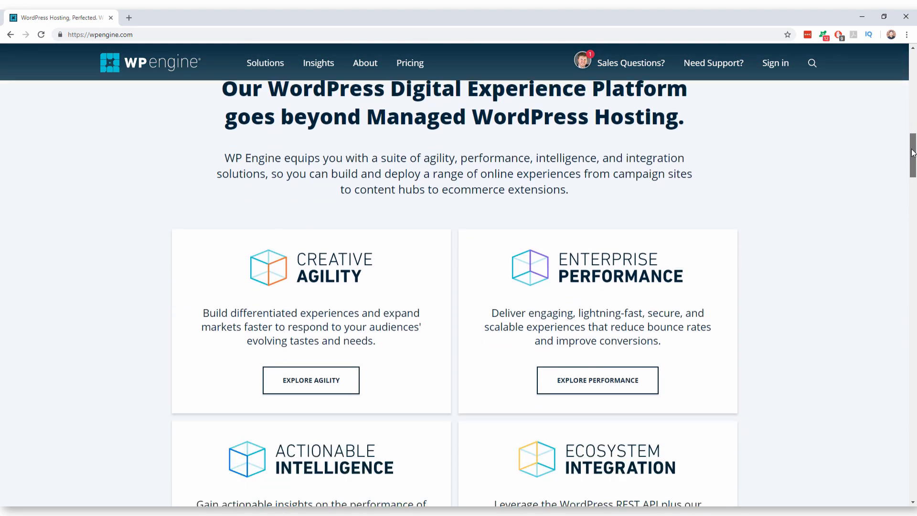
pyautogui.scroll(-3)
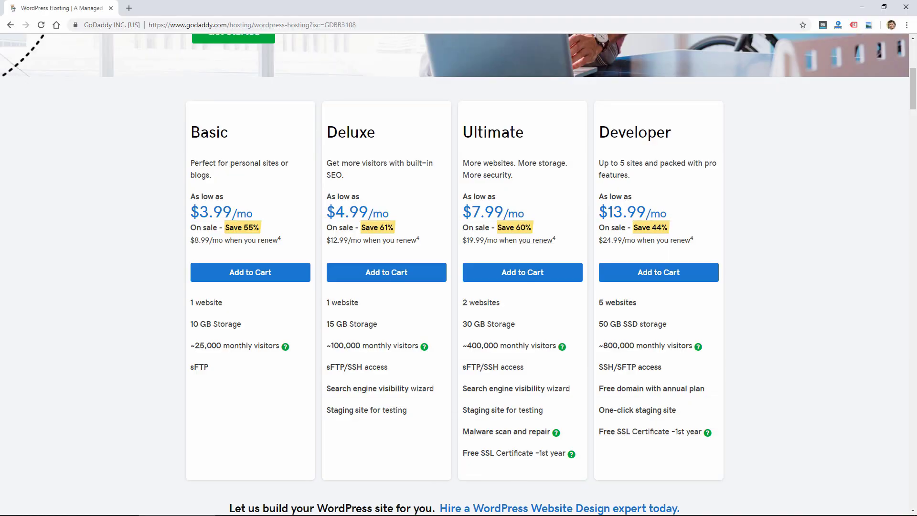
# Scroll the WordPress Hosting page from the plan cards back up to its top banner
pyautogui.scroll(3)
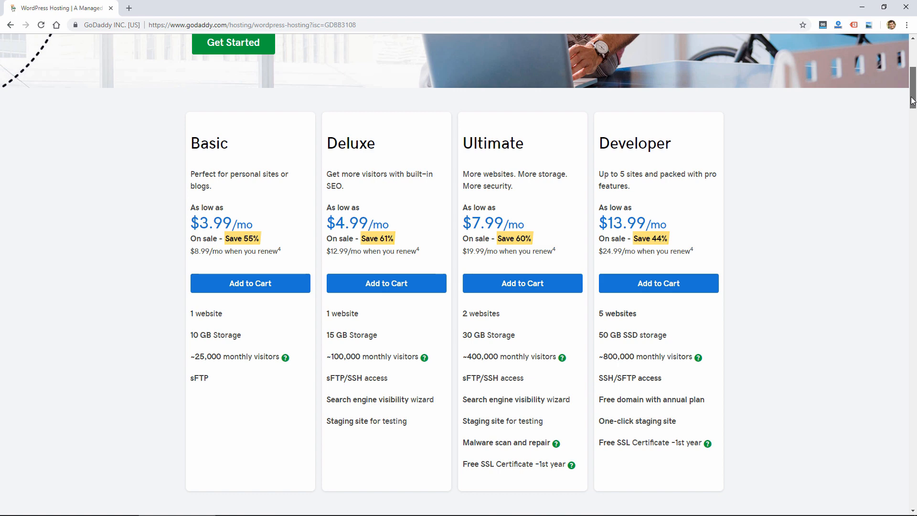
pyautogui.scroll(3)
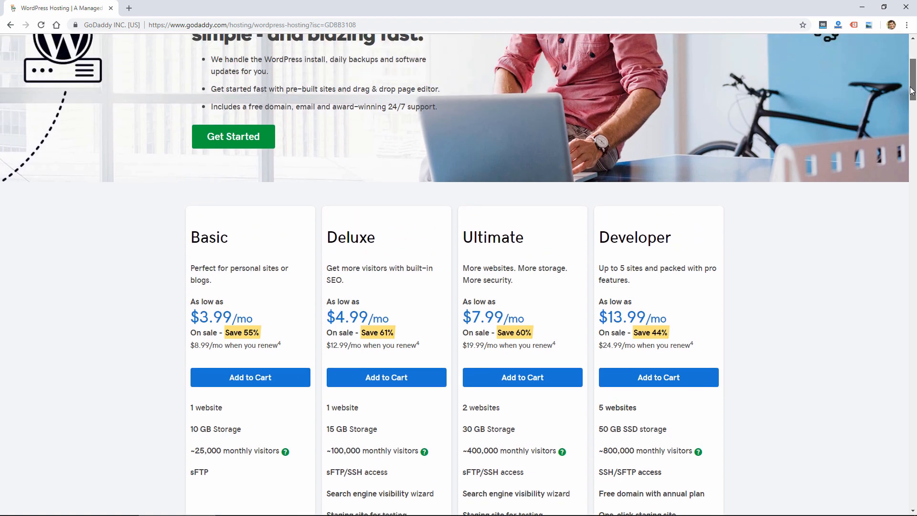
pyautogui.scroll(3)
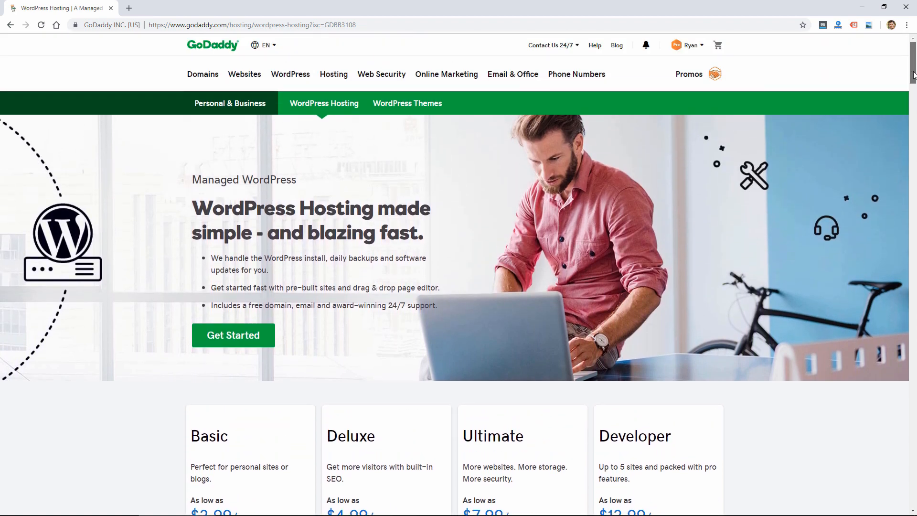
pyautogui.click(212, 44)
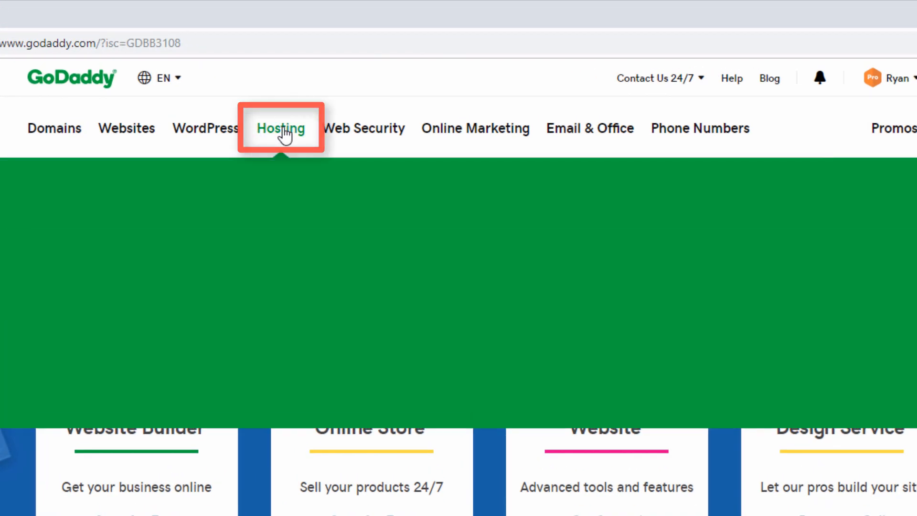
# Open Hosting > Web Hosting and view the Economy, Deluxe, Ultimate and Business plan cards
pyautogui.click(281, 128)
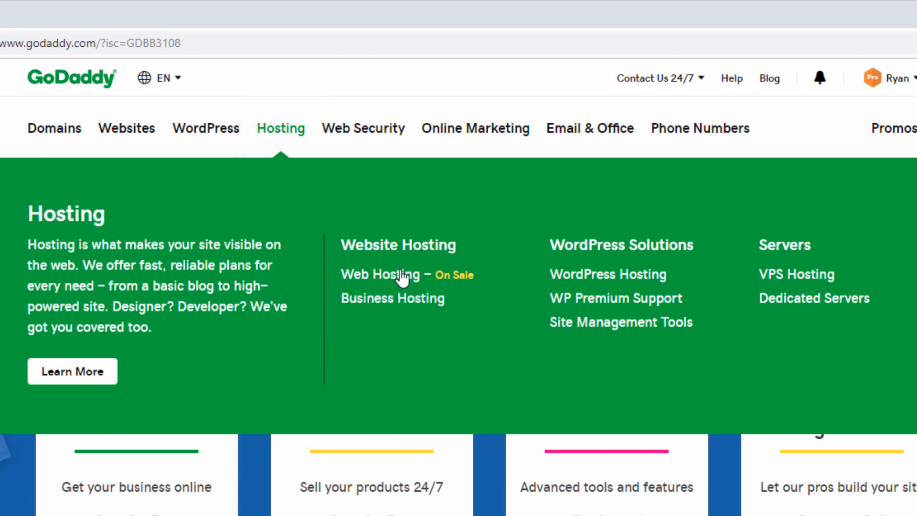
pyautogui.click(380, 275)
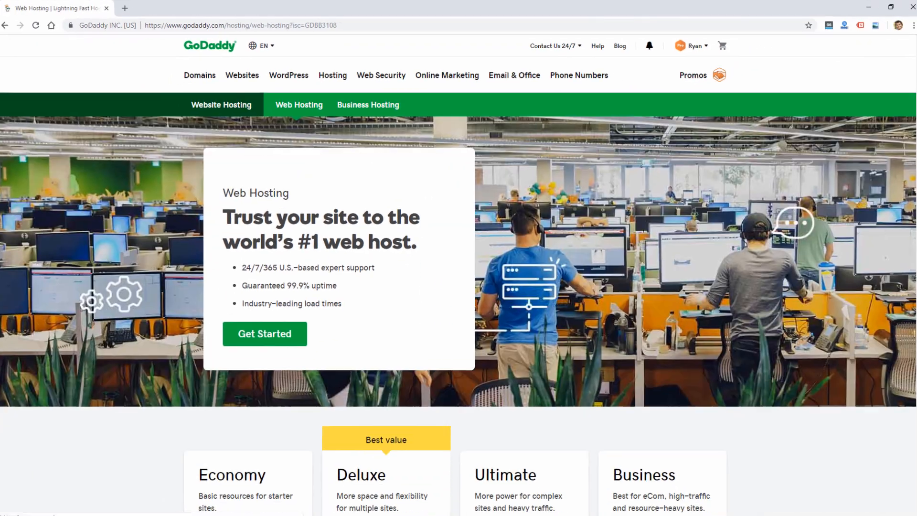
pyautogui.scroll(-3)
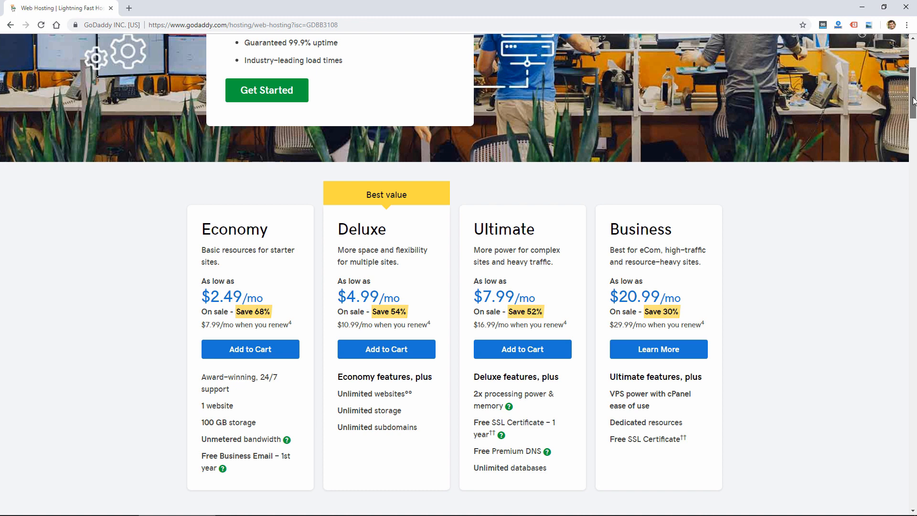
pyautogui.scroll(-3)
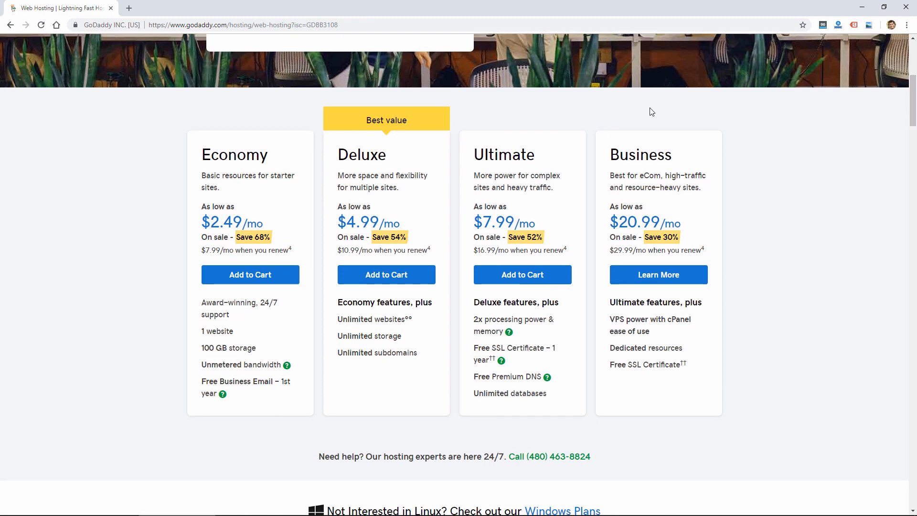
pyautogui.moveTo(208, 210)
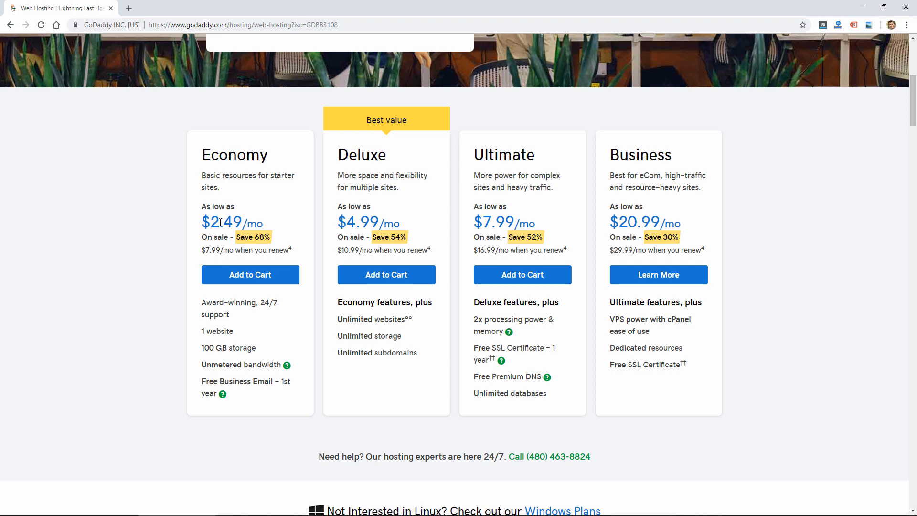
pyautogui.moveTo(480, 234)
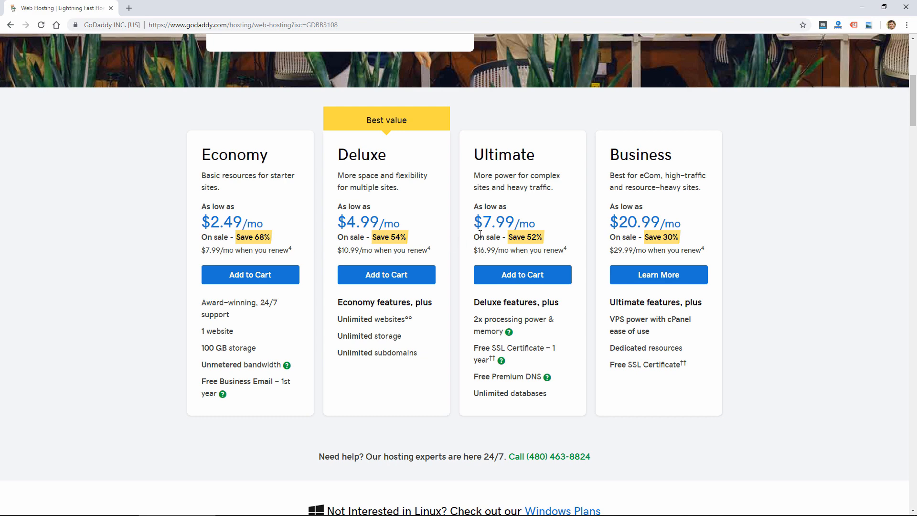
pyautogui.moveTo(340, 322)
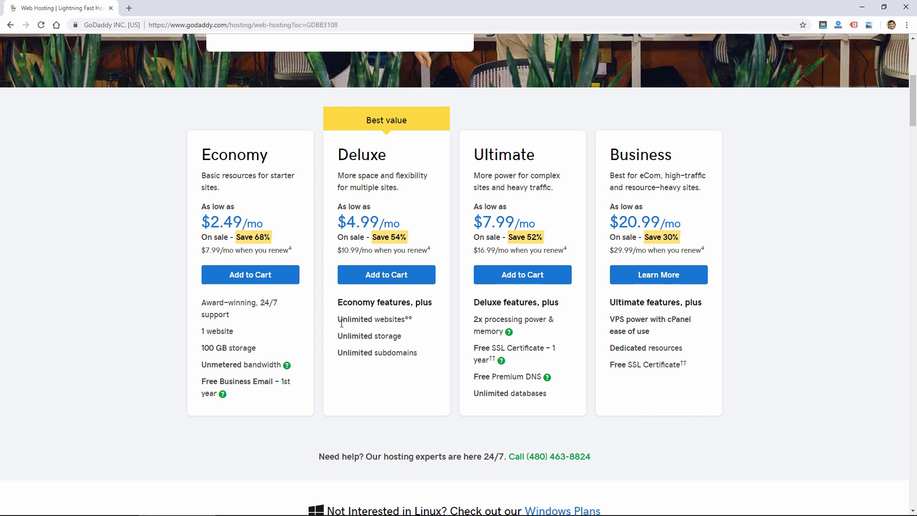
pyautogui.moveTo(542, 318)
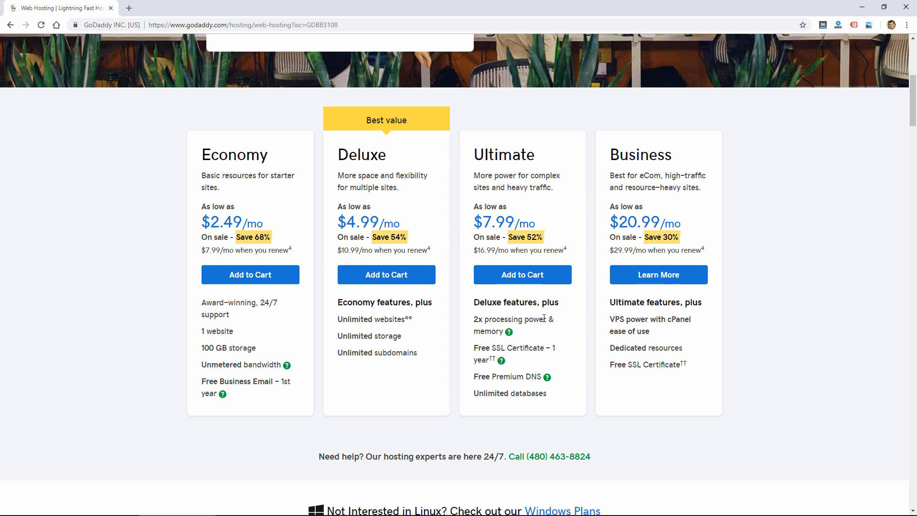
pyautogui.moveTo(651, 336)
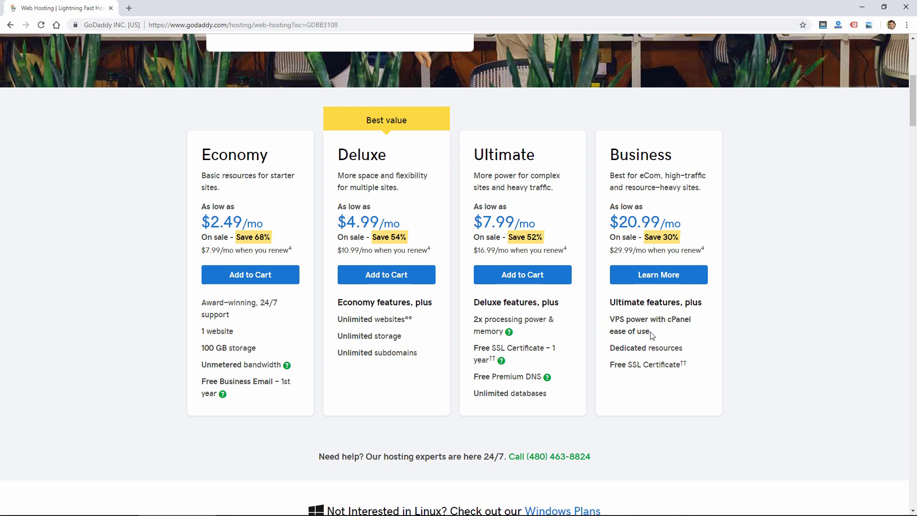
pyautogui.moveTo(648, 215)
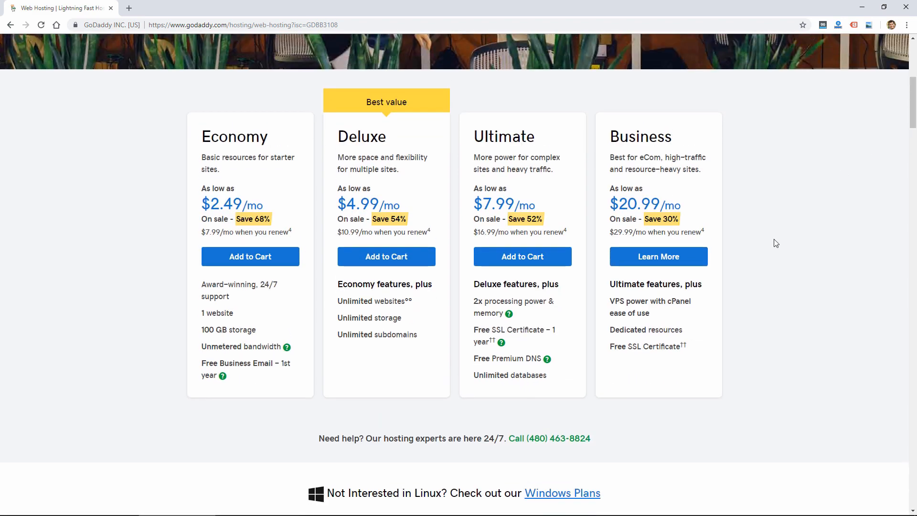
pyautogui.moveTo(620, 302)
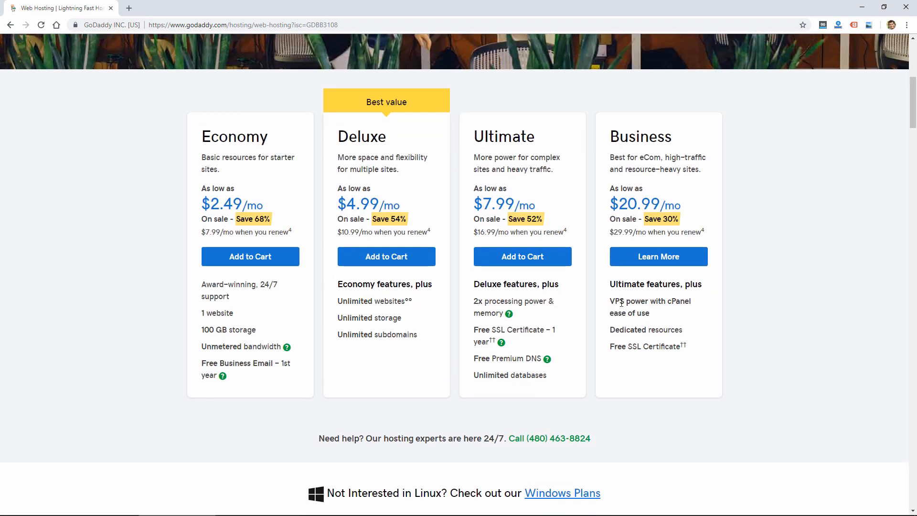
pyautogui.moveTo(742, 292)
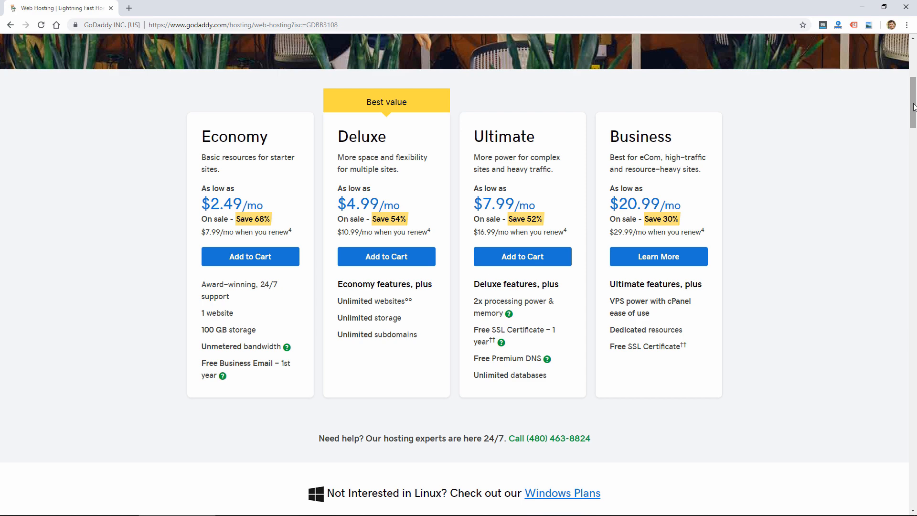
pyautogui.scroll(3)
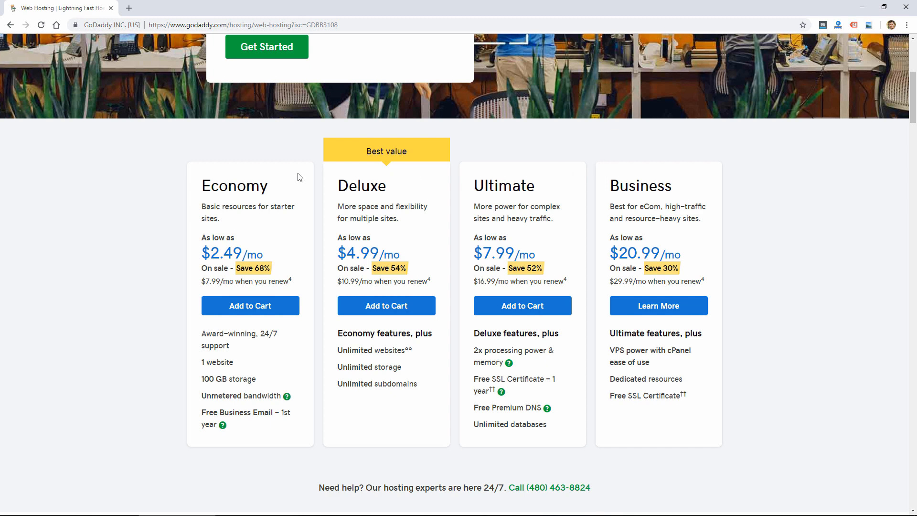
pyautogui.moveTo(211, 190)
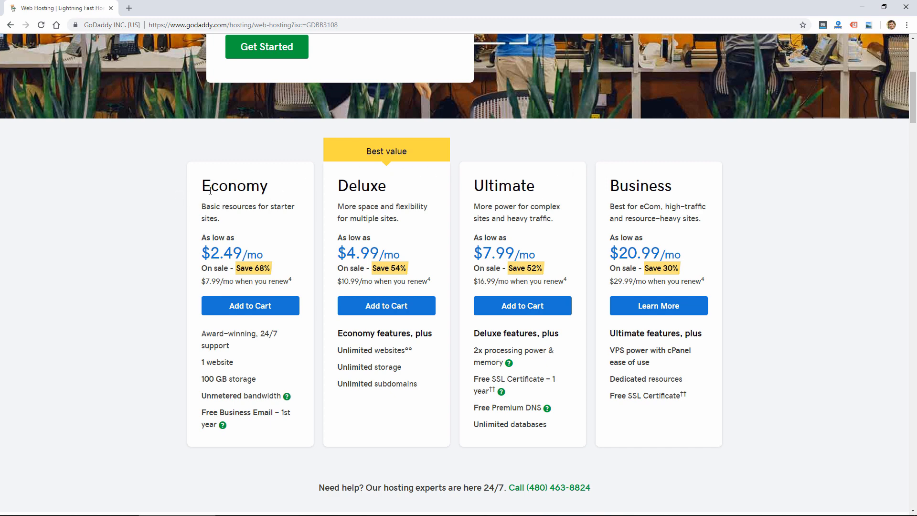
pyautogui.moveTo(304, 252)
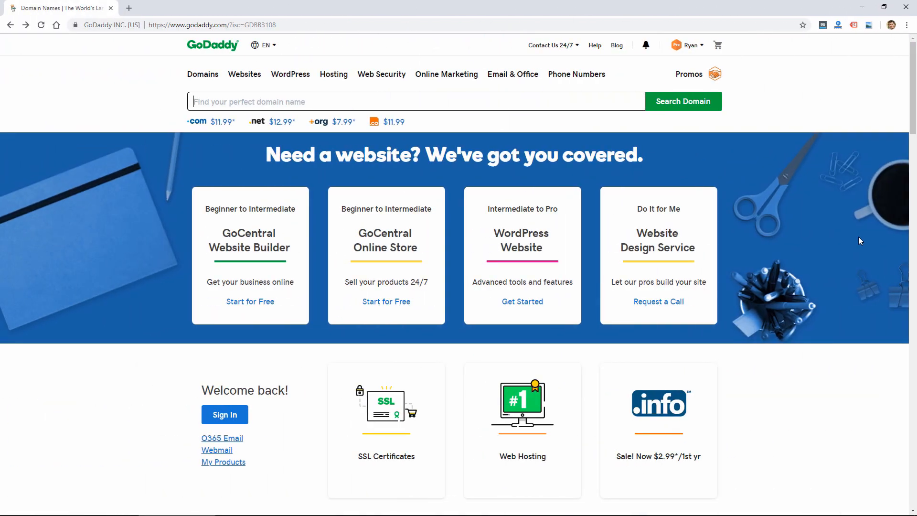
pyautogui.moveTo(788, 240)
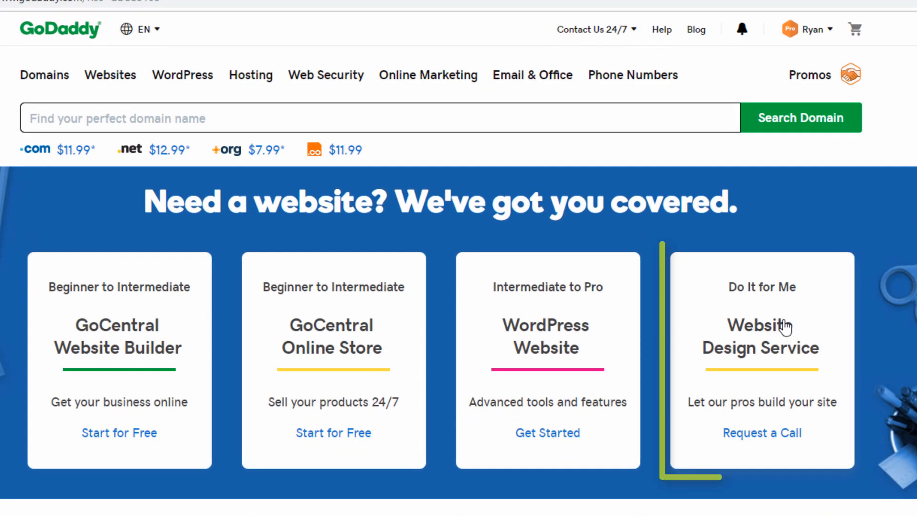
pyautogui.moveTo(760, 383)
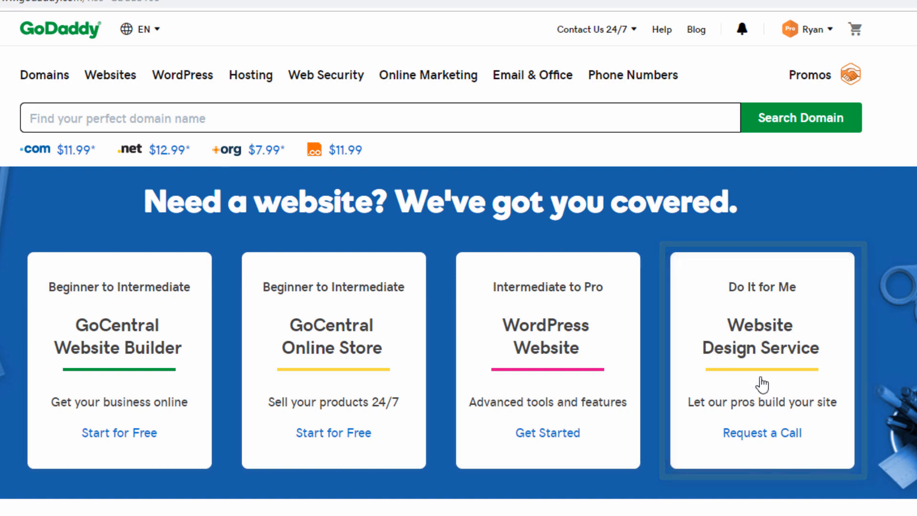
# Open the Website Design Service card from the GoDaddy home page
pyautogui.click(761, 433)
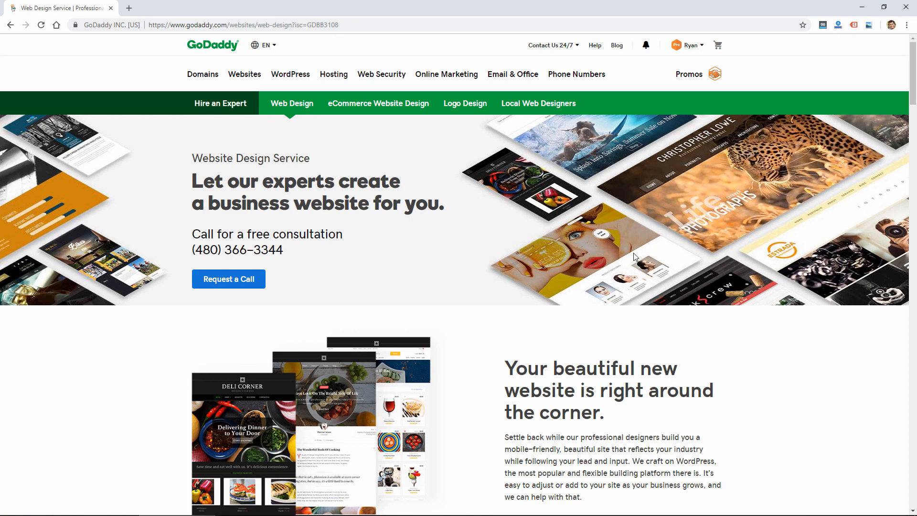
pyautogui.moveTo(597, 300)
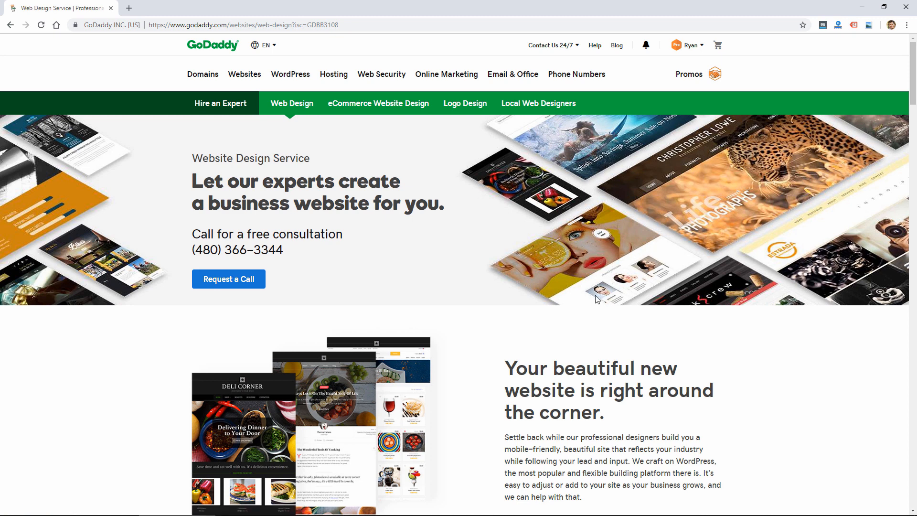
pyautogui.moveTo(909, 93)
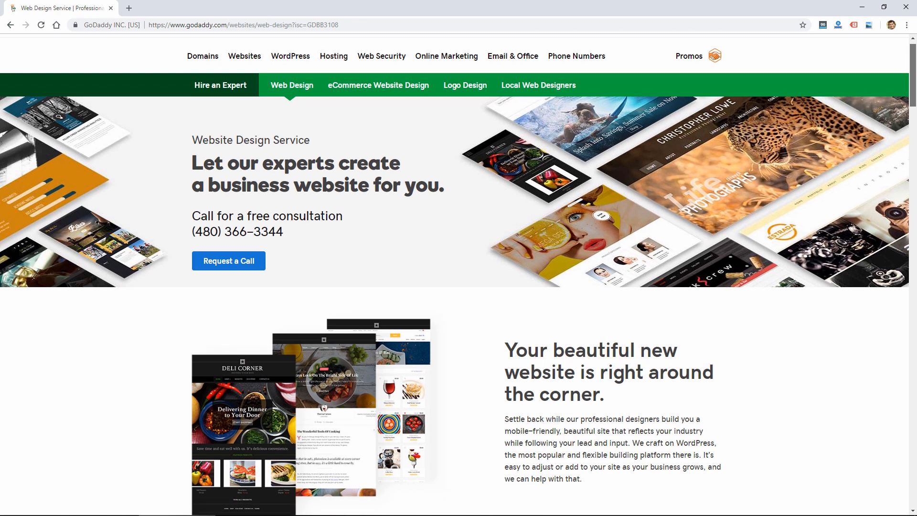
# Scroll through the design gallery, how-it-works steps, Premium and Standard plans, down to FAQs
pyautogui.scroll(-3)
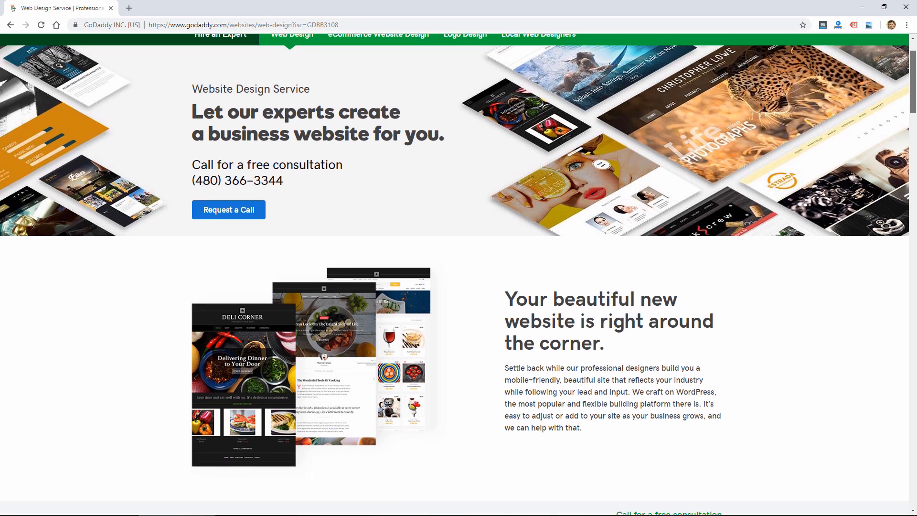
pyautogui.moveTo(453, 120)
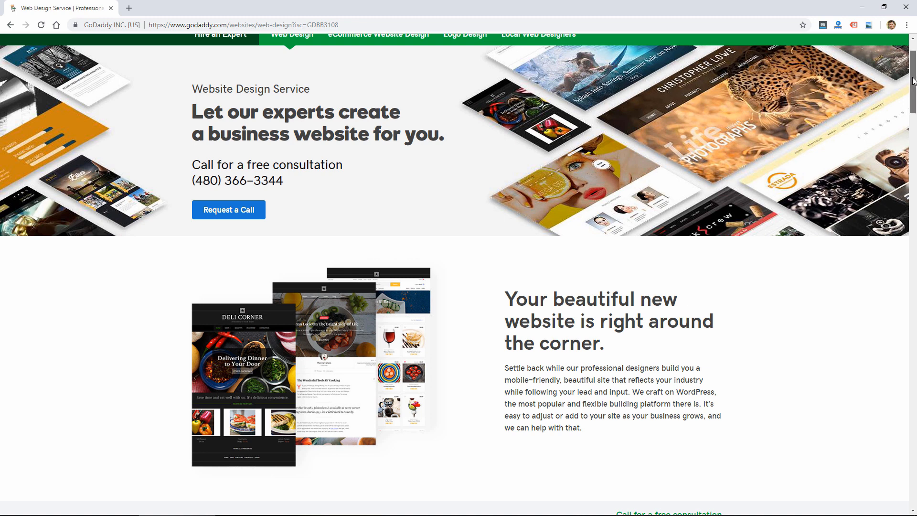
pyautogui.scroll(-3)
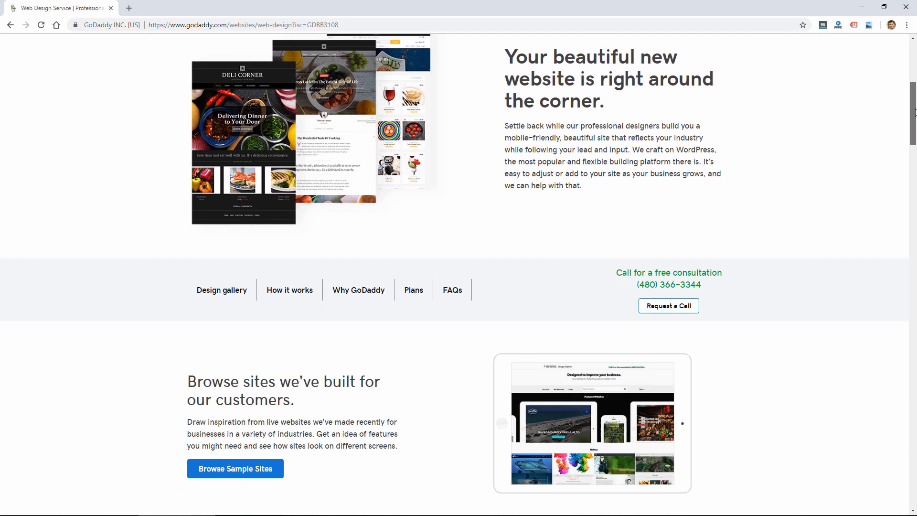
pyautogui.scroll(-3)
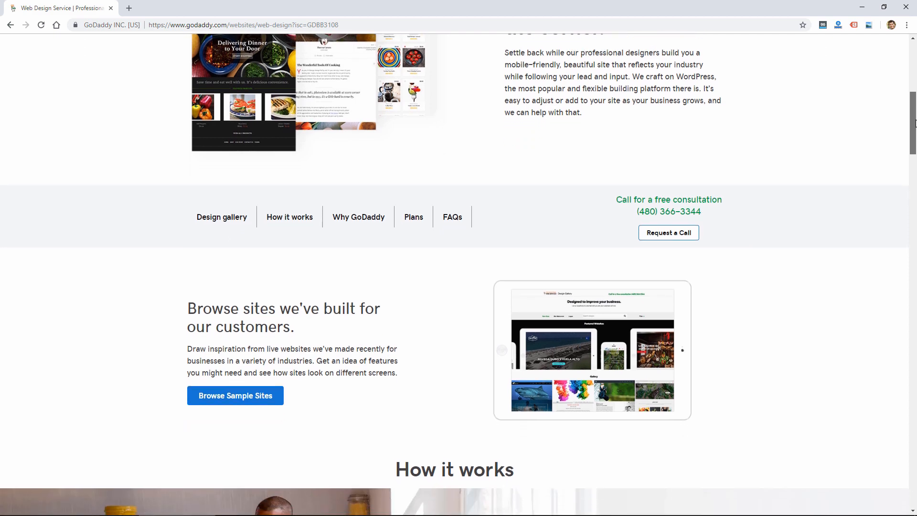
pyautogui.scroll(-3)
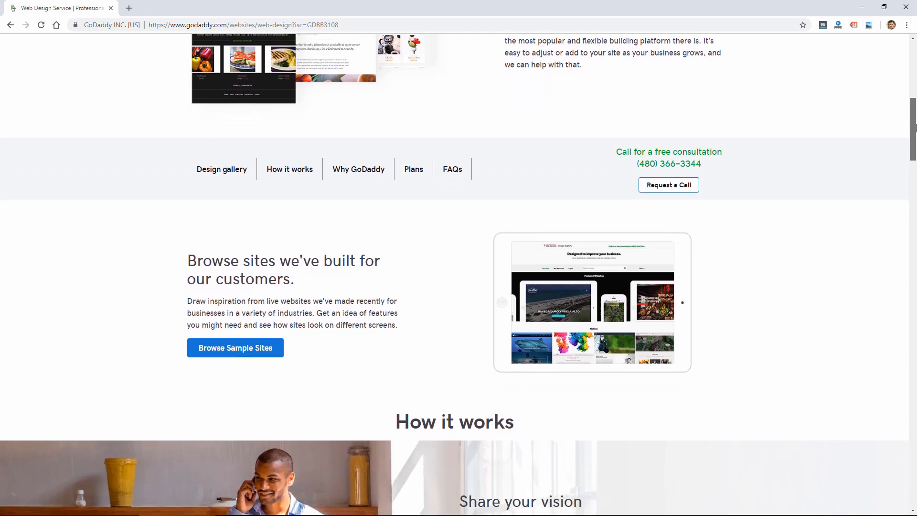
pyautogui.scroll(-3)
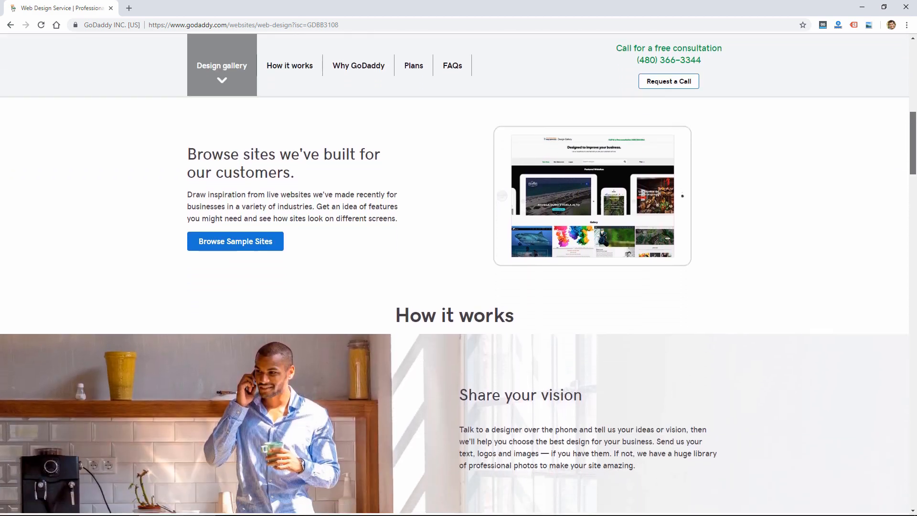
pyautogui.scroll(-3)
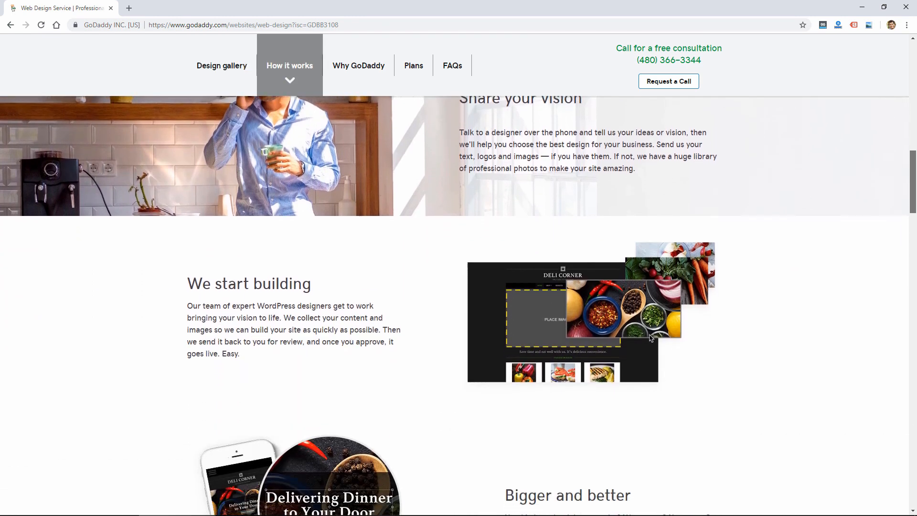
pyautogui.scroll(-3)
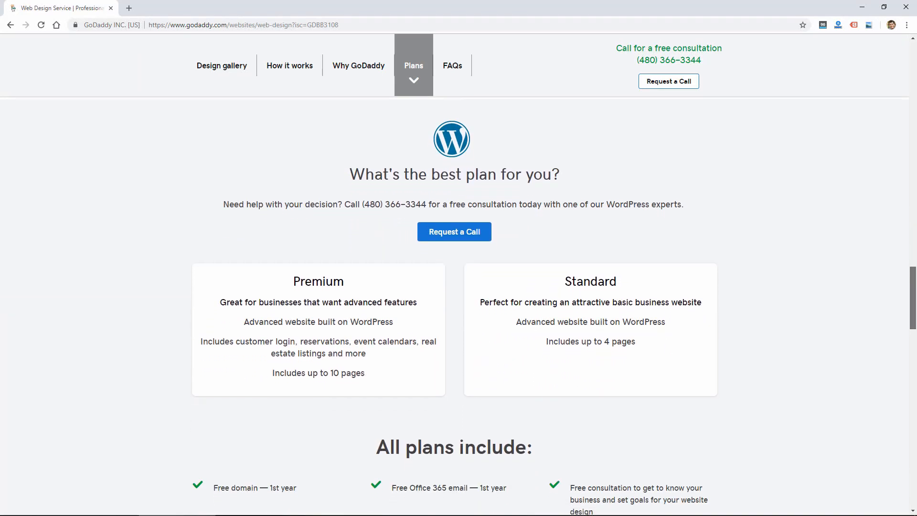
pyautogui.scroll(-3)
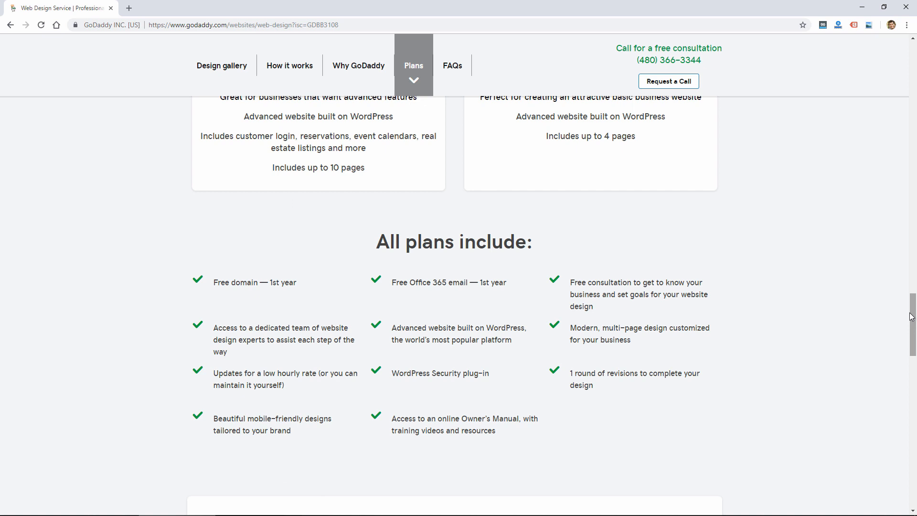
pyautogui.scroll(-3)
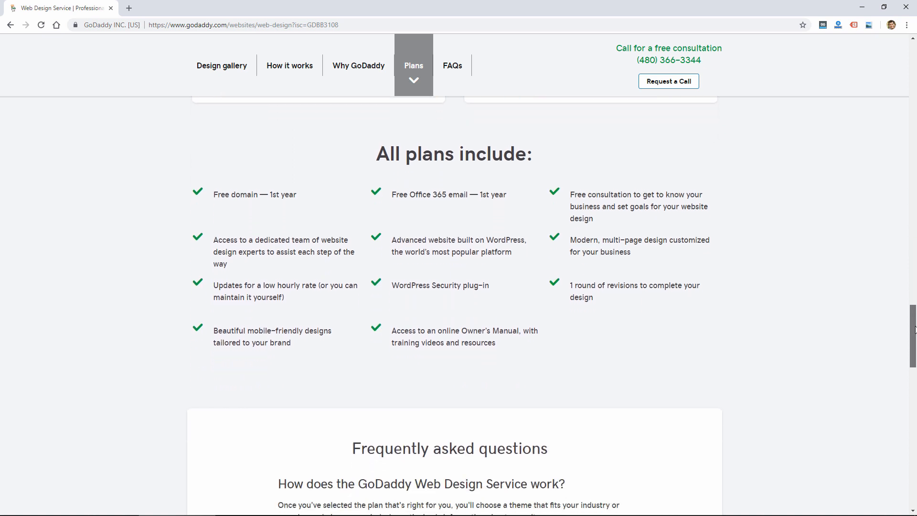
pyautogui.scroll(-3)
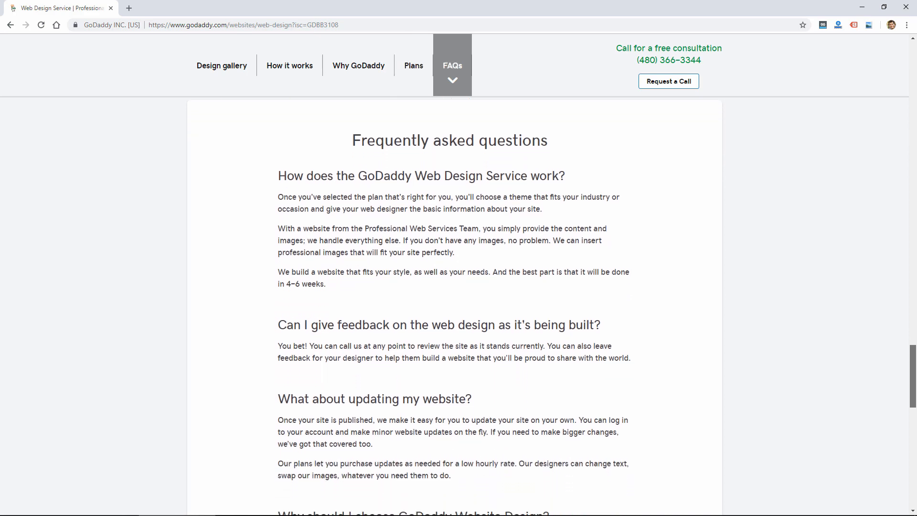
pyautogui.scroll(-3)
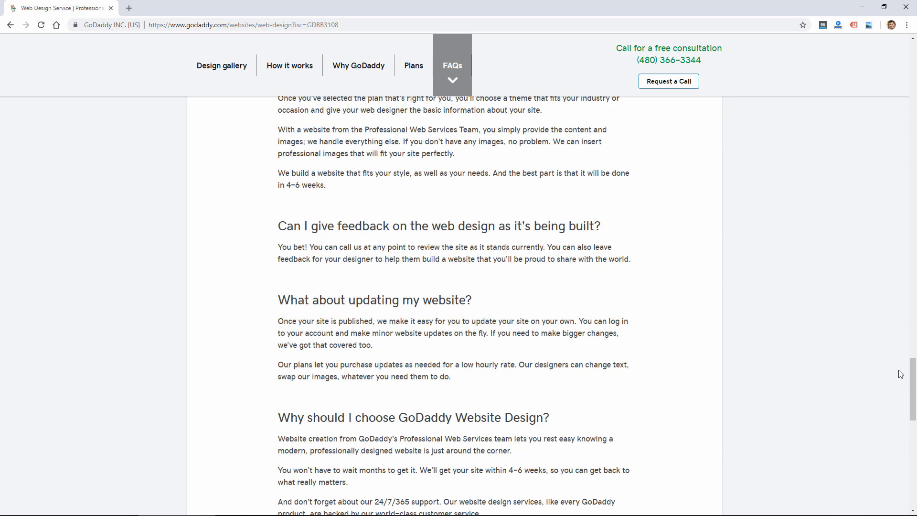
pyautogui.moveTo(315, 345)
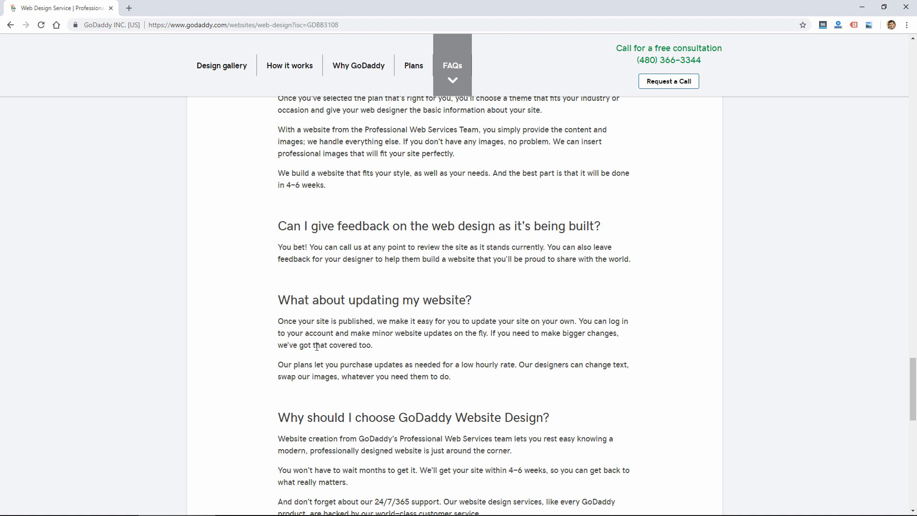
pyautogui.moveTo(346, 362)
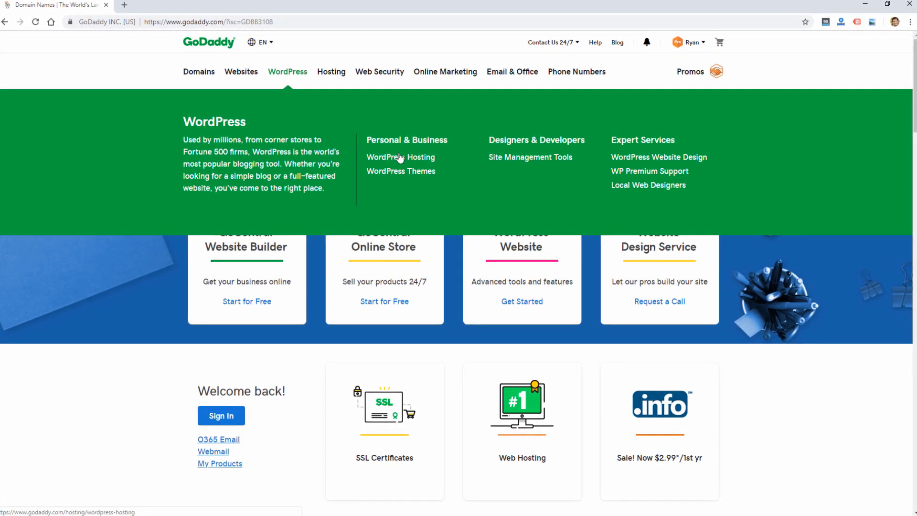
# Open WordPress Hosting, then the WP Premium Support offering
pyautogui.click(401, 157)
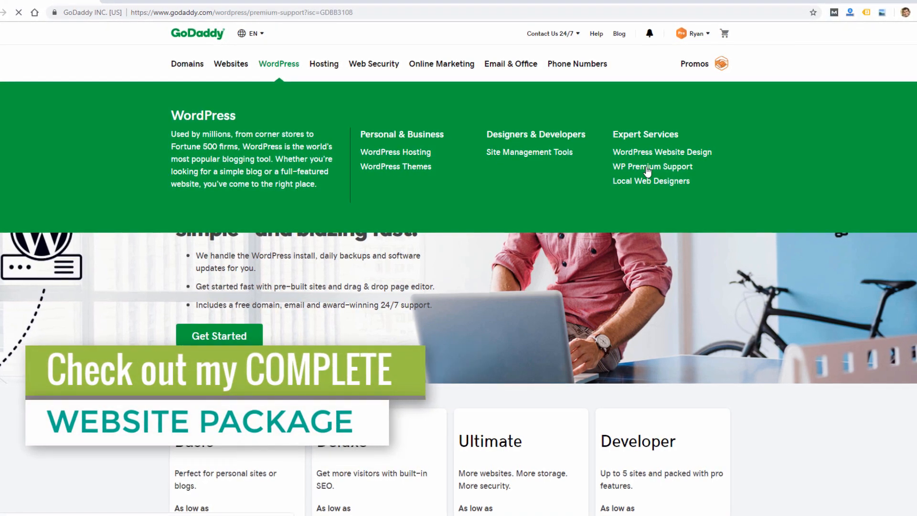
pyautogui.click(653, 167)
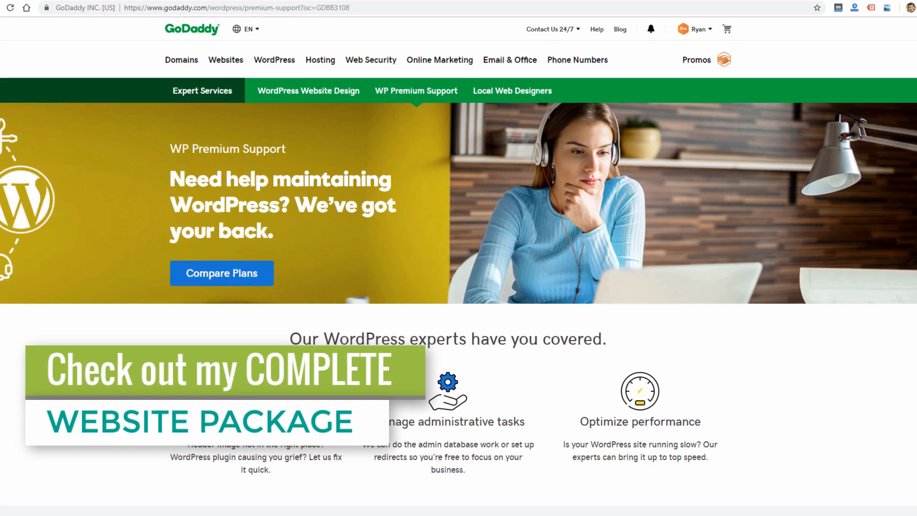
# Scroll past the Starter-to-Ultimate plan comparison into the service catalog, reaching WordPress Core
pyautogui.scroll(-3)
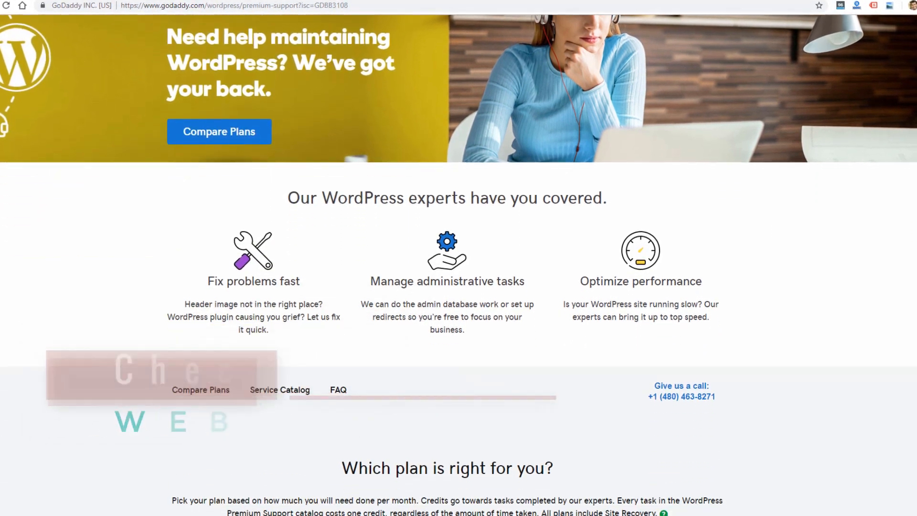
pyautogui.scroll(-3)
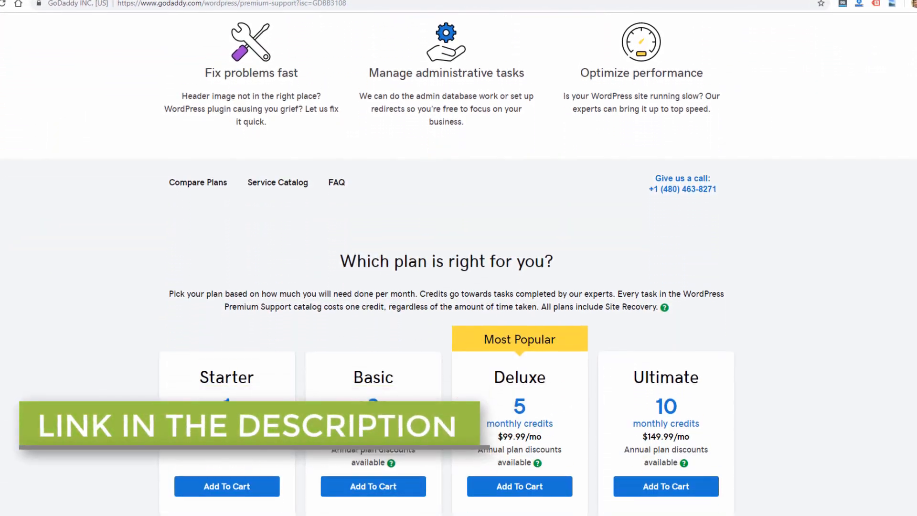
pyautogui.scroll(-3)
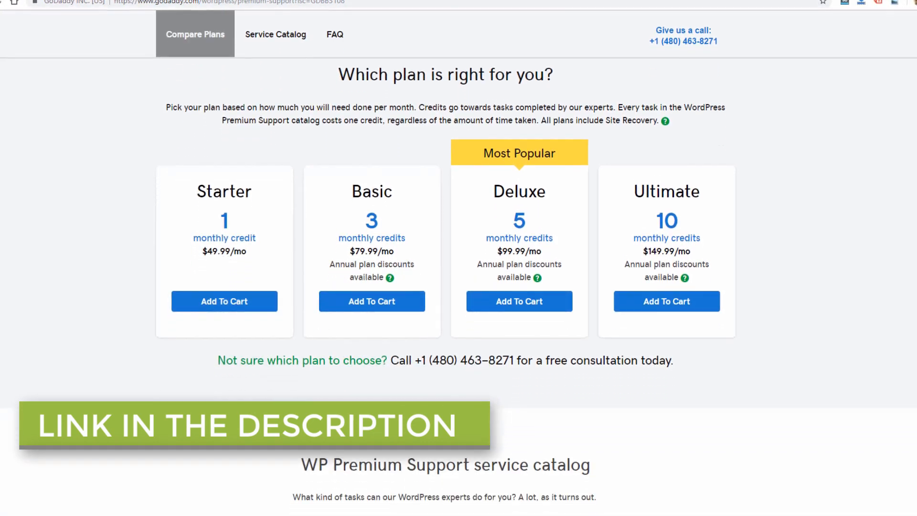
pyautogui.scroll(-3)
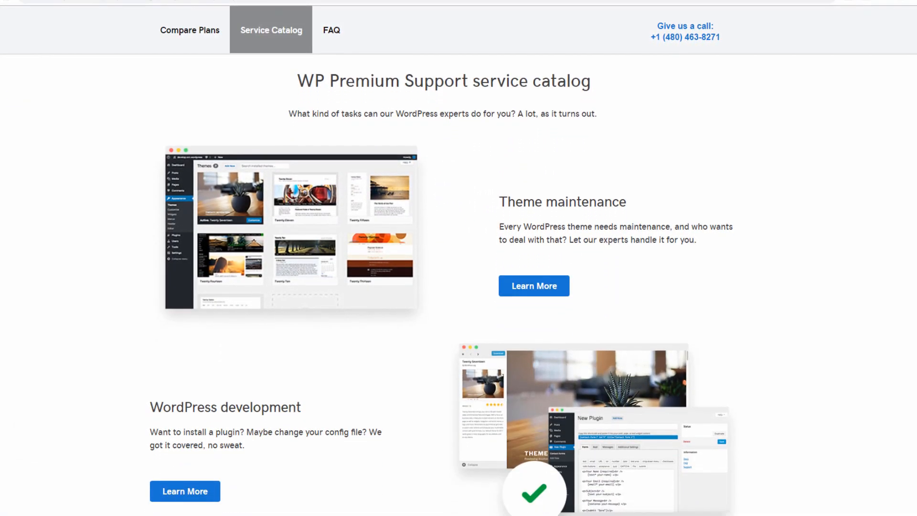
pyautogui.scroll(-3)
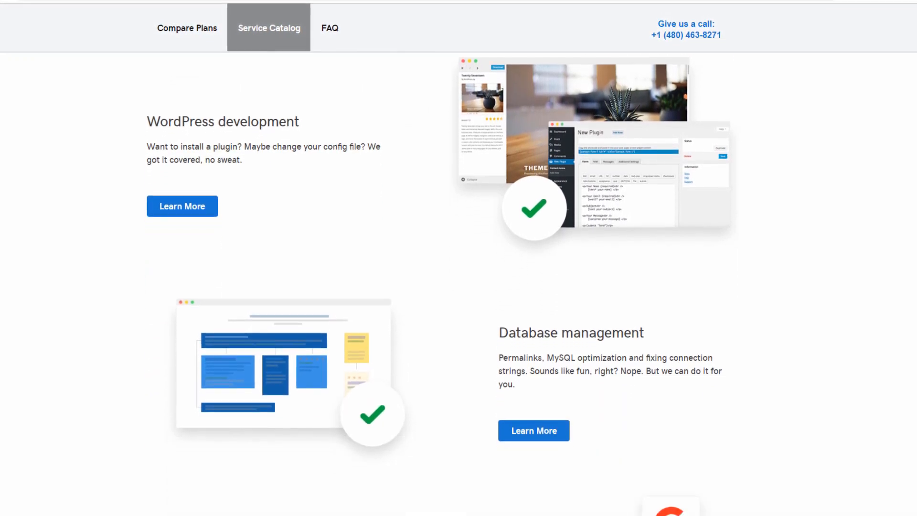
pyautogui.scroll(-3)
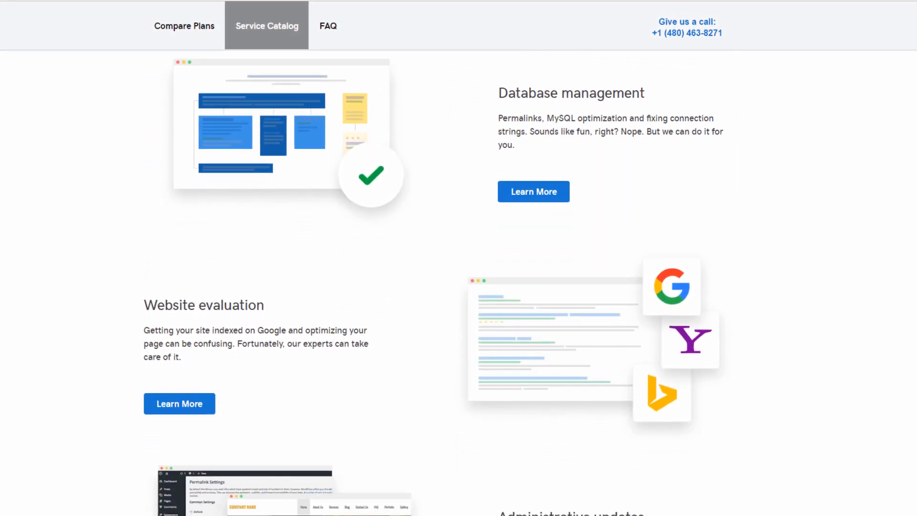
pyautogui.scroll(-3)
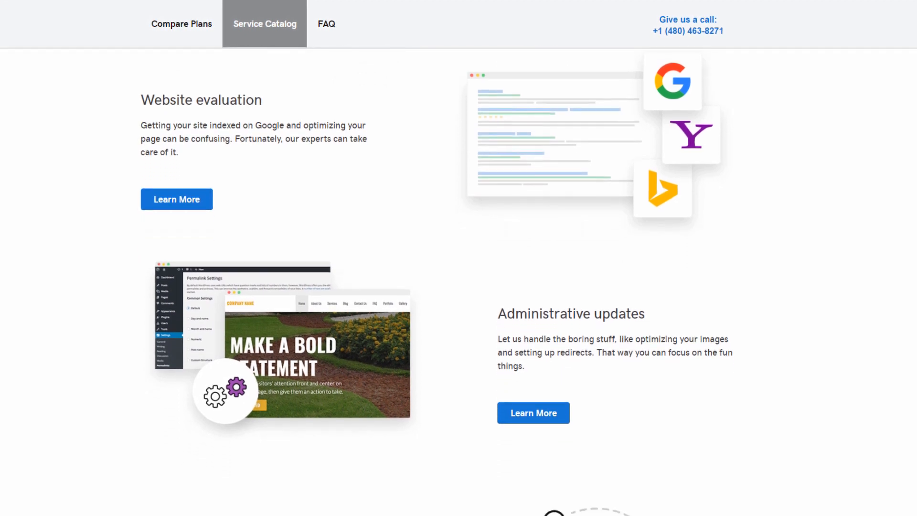
pyautogui.scroll(-3)
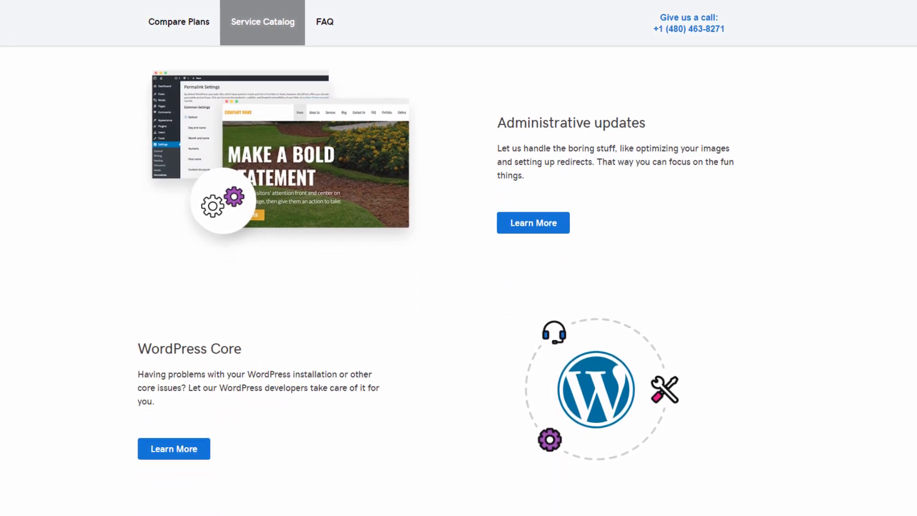